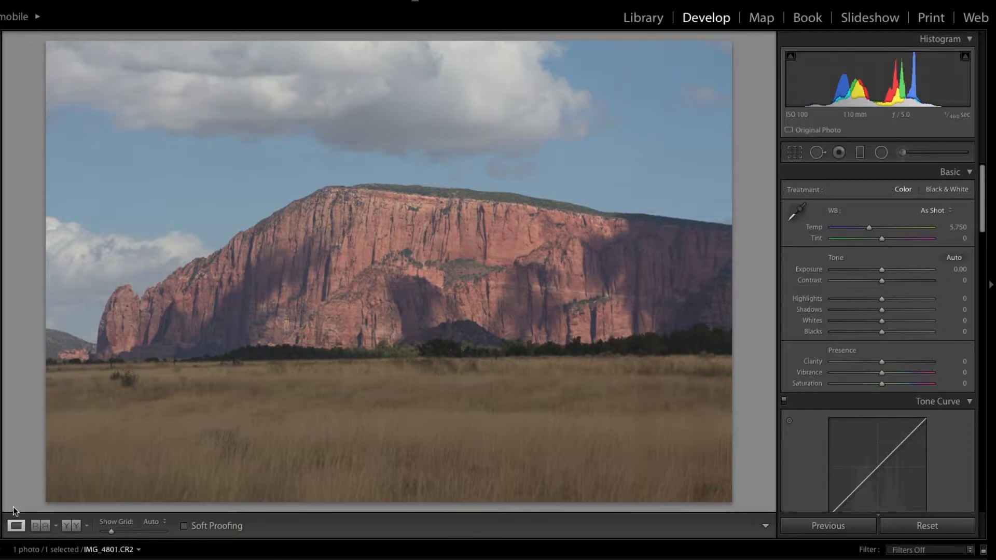
mouse_move(603, 348)
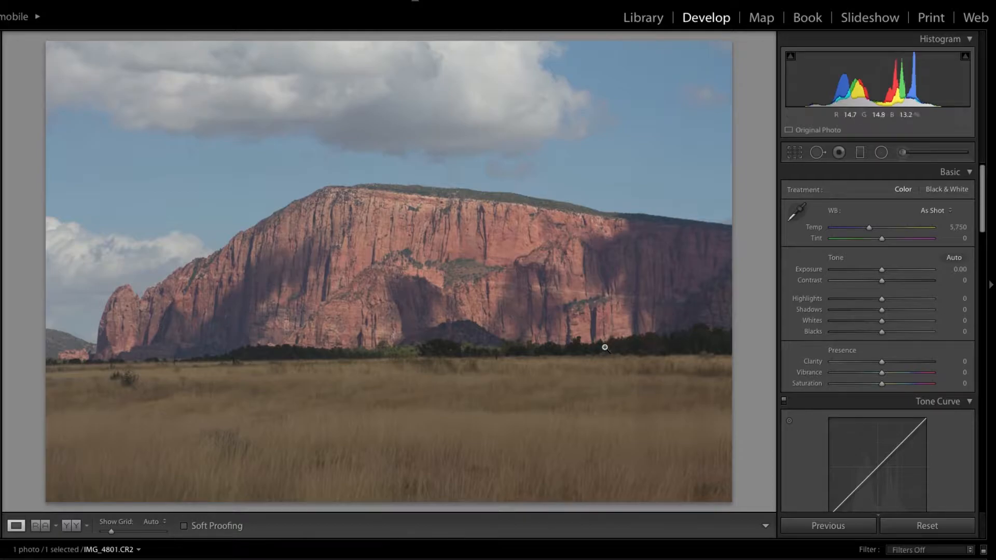
Crop the cliff landscape to a wide frame, trimming sky above and grass below
click(794, 152)
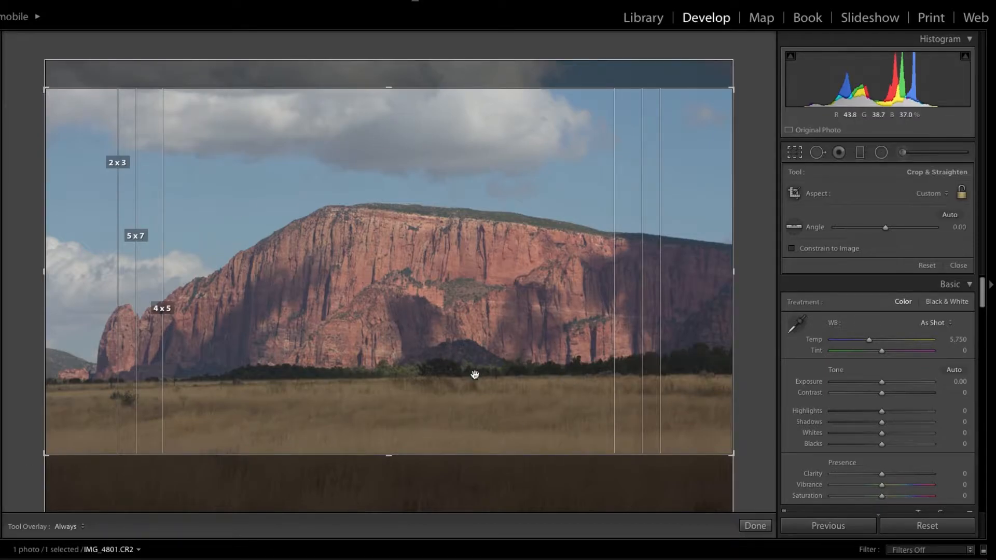
click(754, 526)
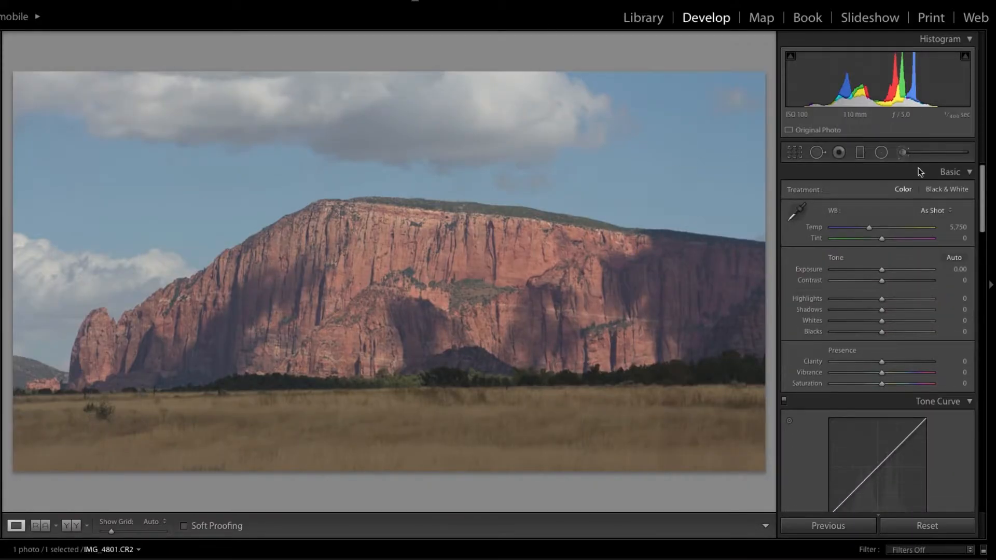
Warm the white balance temperature to about 6,357
click(934, 211)
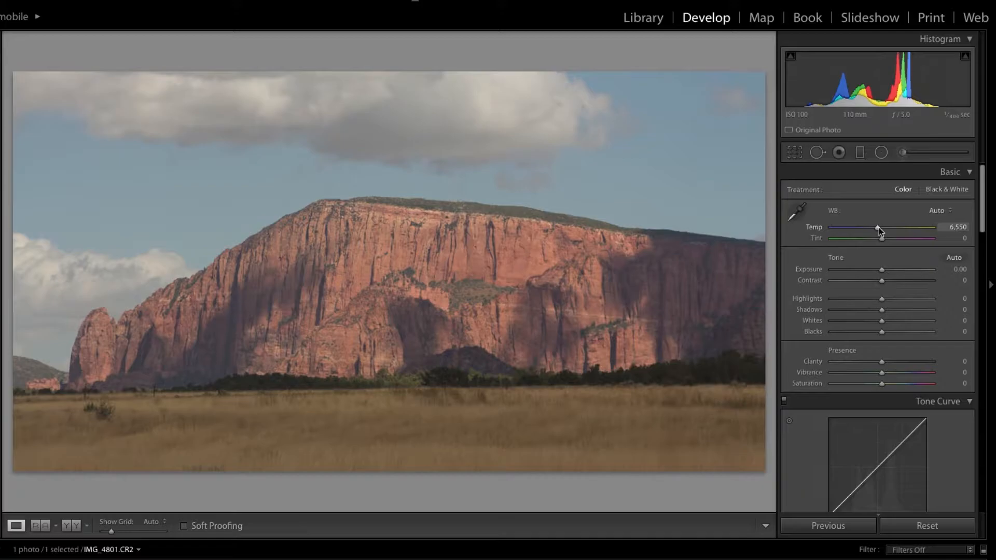
drag(879, 227, 878, 228)
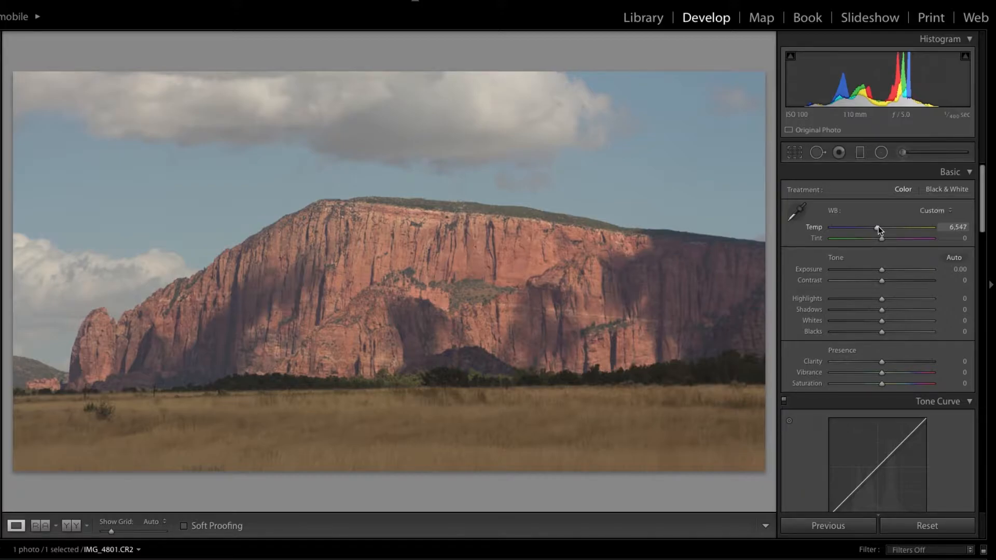
drag(879, 231, 876, 230)
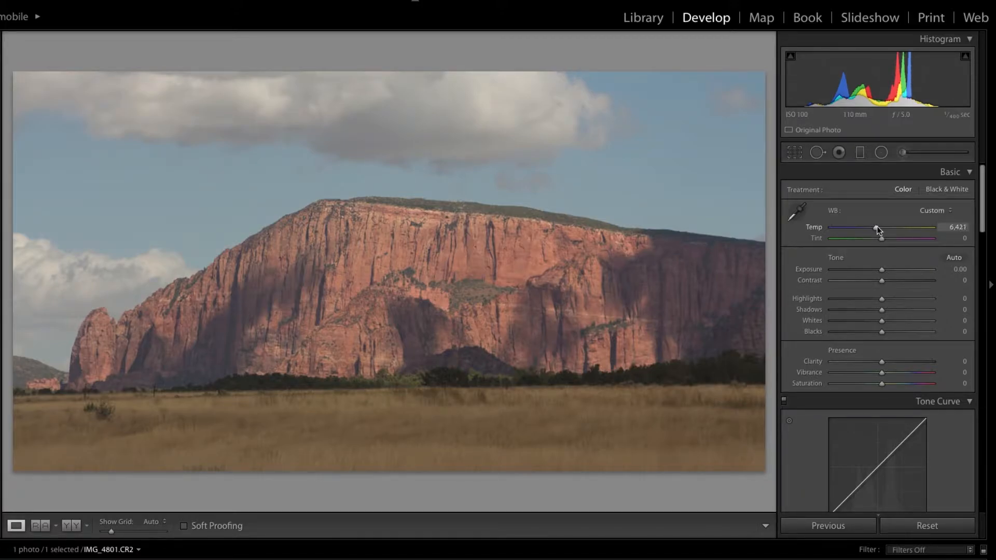
drag(878, 227, 875, 228)
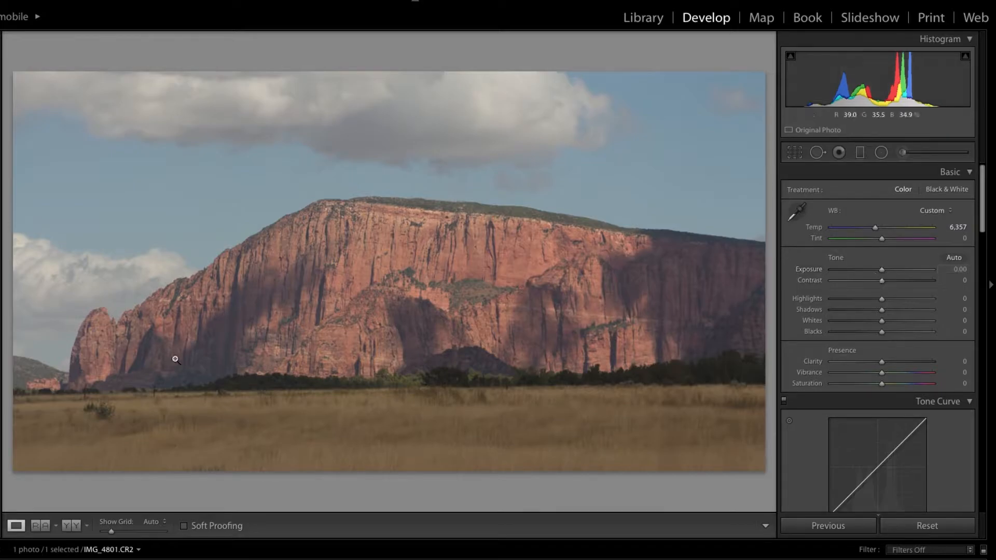
mouse_move(675, 419)
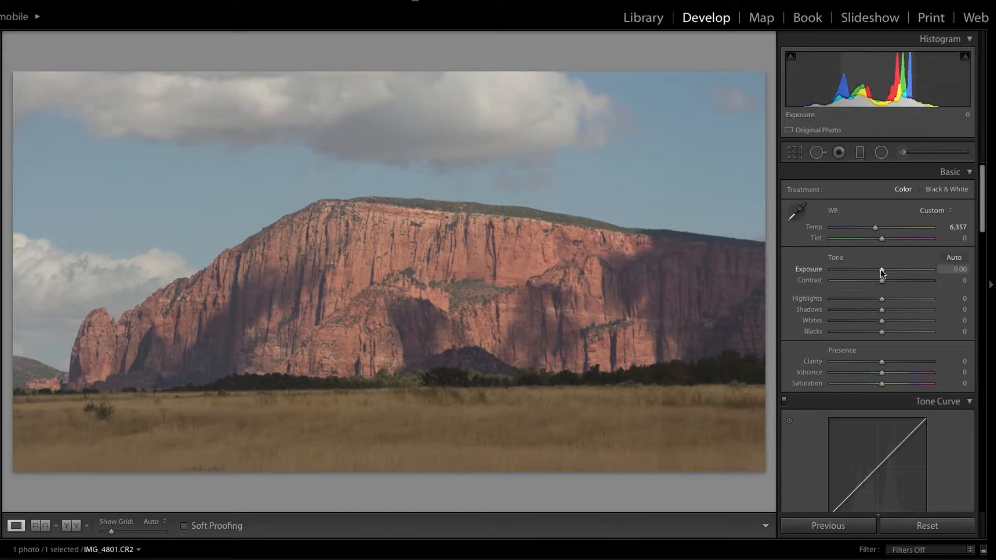
Raise exposure, trying +0.25 and settling at +0.10
drag(881, 271, 884, 271)
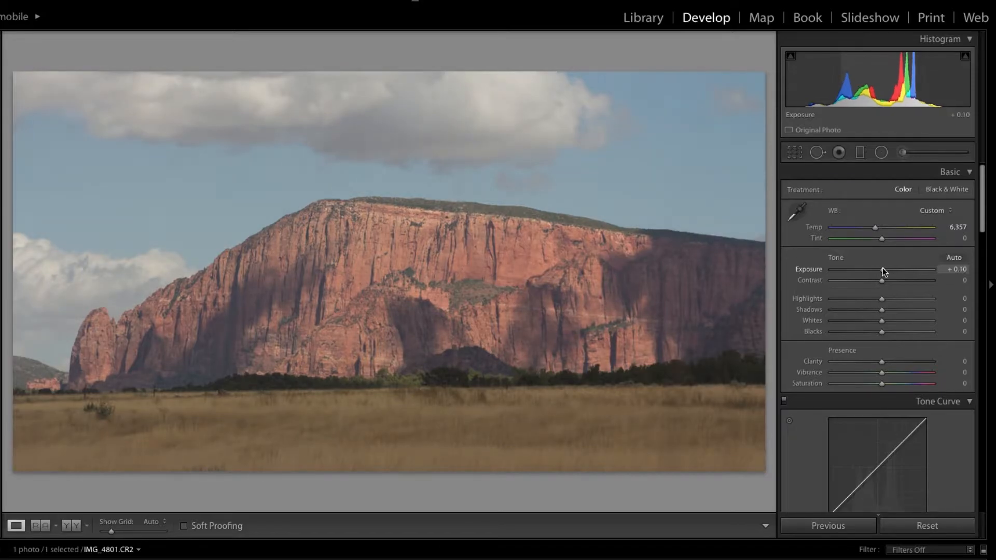
drag(882, 272, 884, 271)
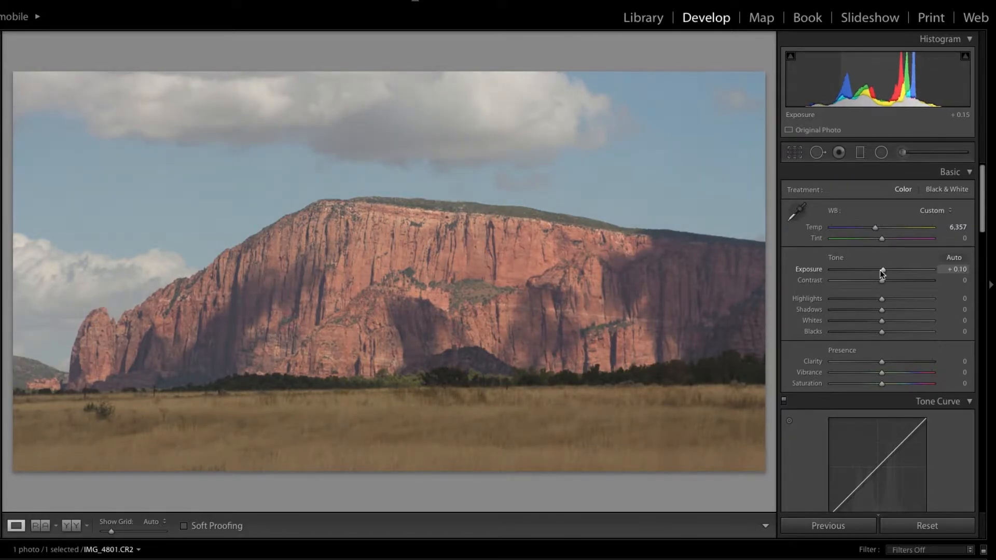
drag(882, 269, 884, 269)
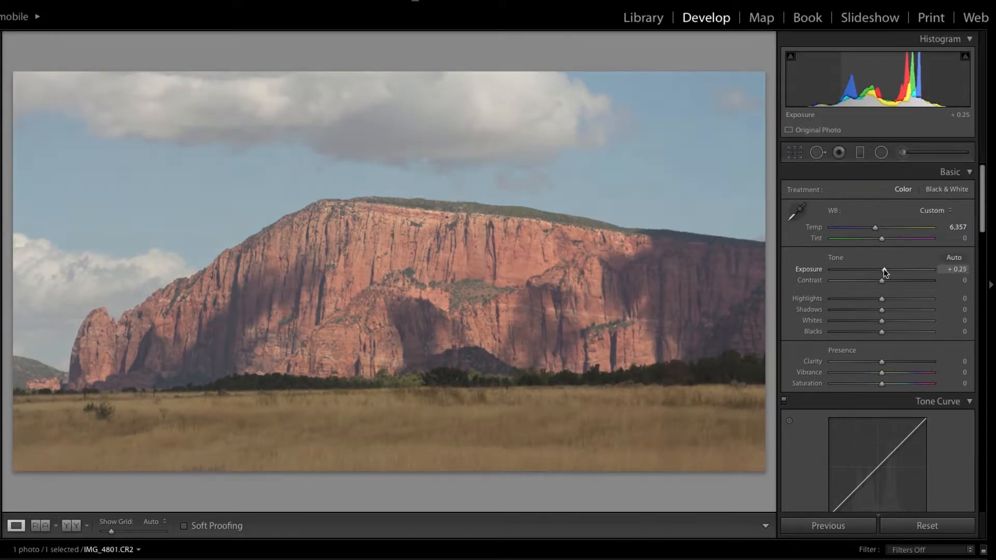
drag(884, 270, 881, 270)
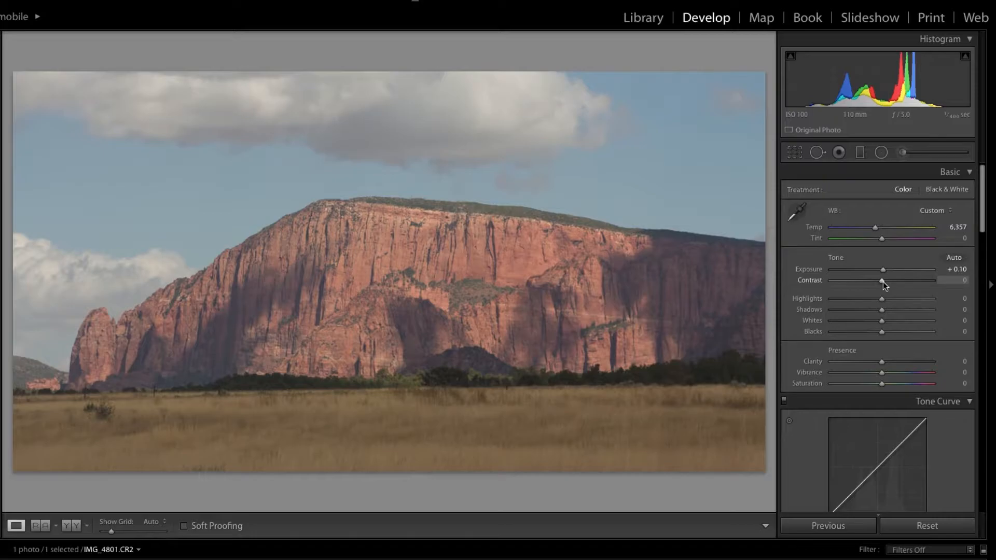
mouse_move(326, 232)
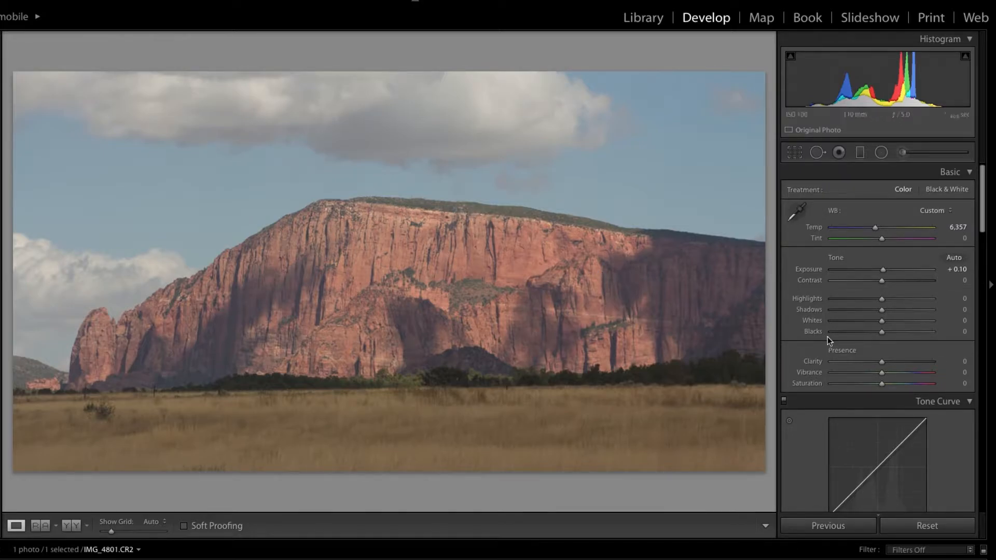
mouse_move(138, 312)
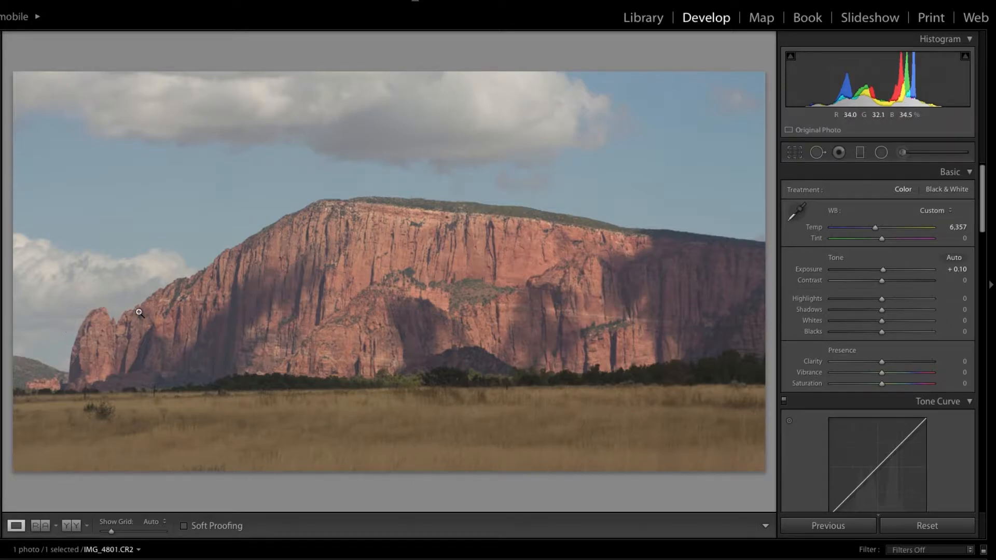
mouse_move(384, 210)
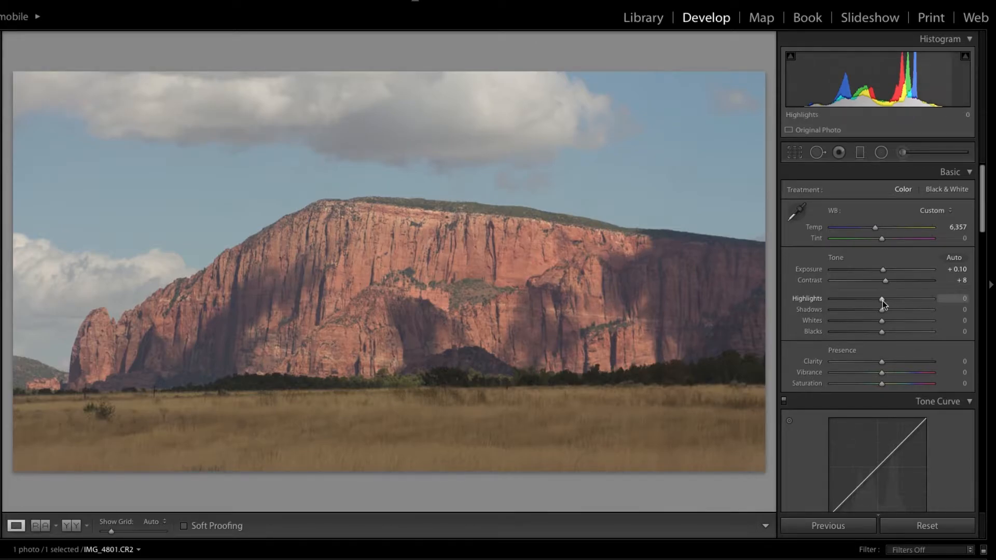
Set highlights to +8 and shadows to −12 on the cliff
drag(881, 299, 891, 300)
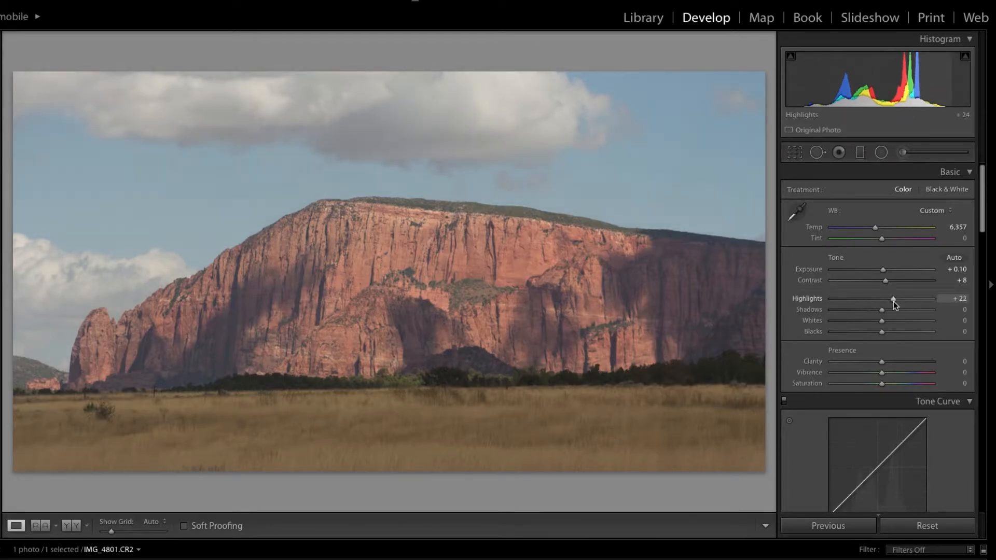
drag(892, 300, 888, 299)
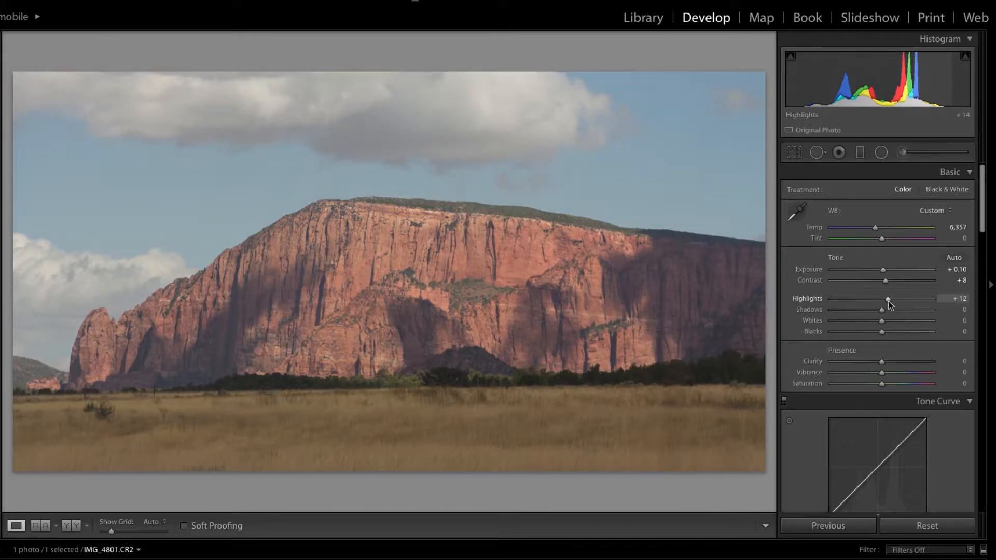
drag(882, 310, 889, 310)
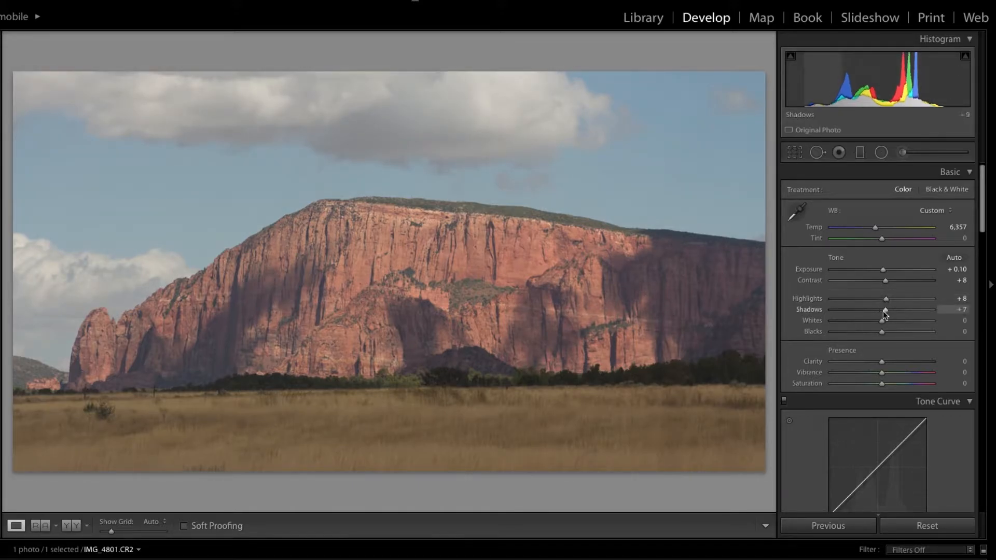
drag(888, 315, 882, 315)
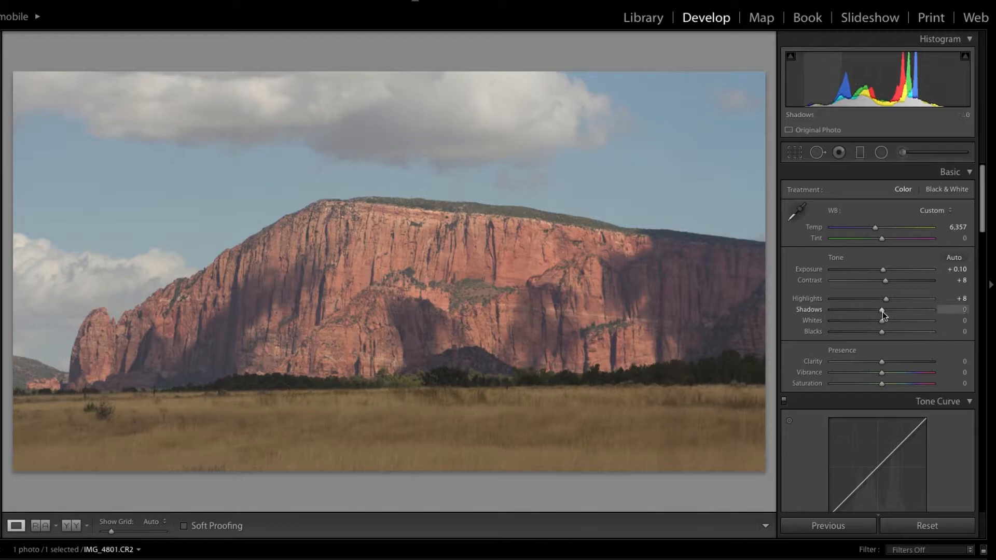
drag(882, 310, 874, 310)
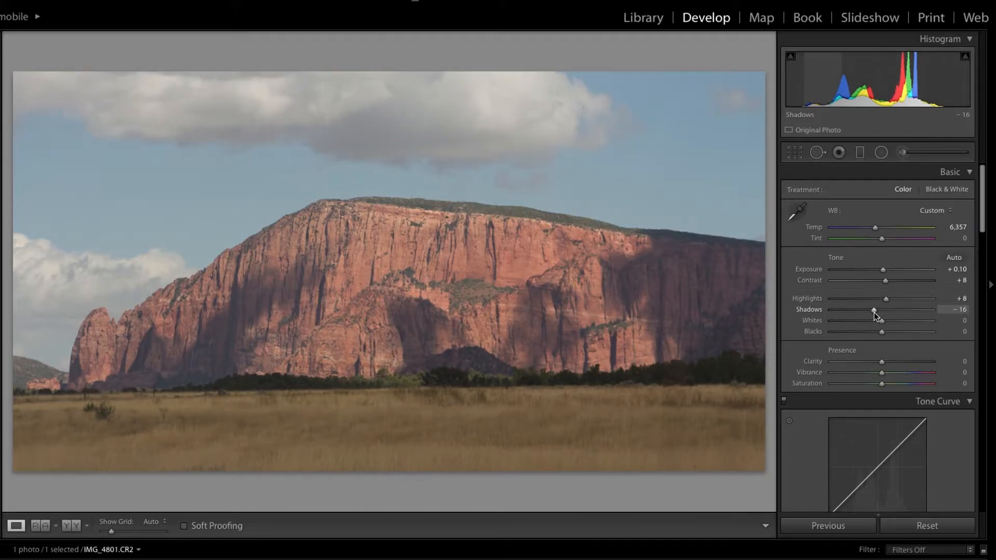
drag(876, 310, 879, 310)
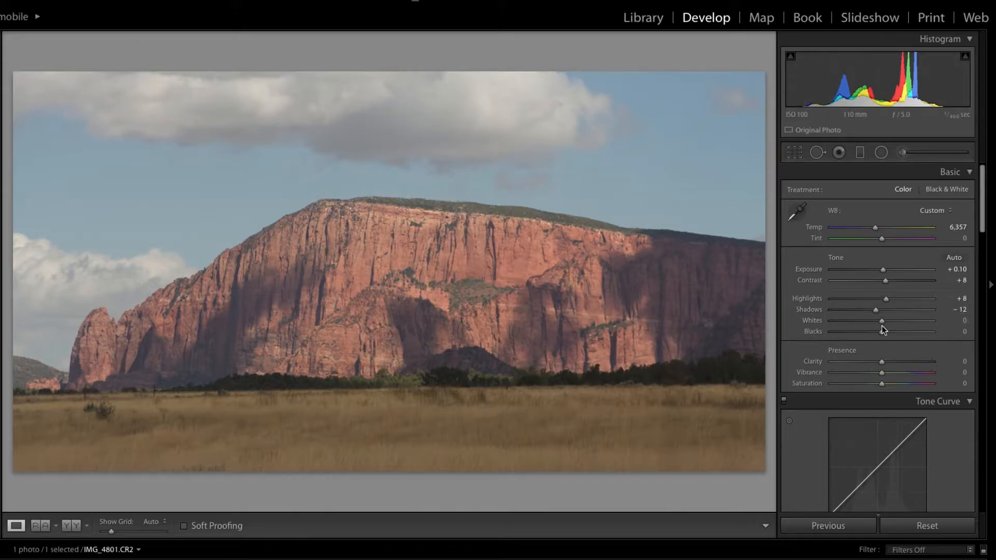
Set whites to +11 and blacks to −5
drag(882, 320, 889, 320)
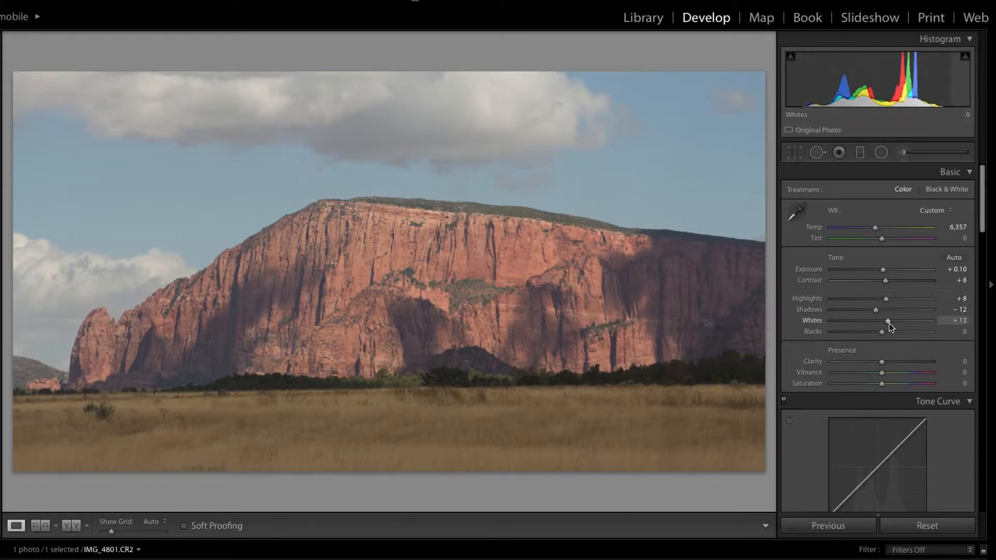
drag(887, 321, 889, 321)
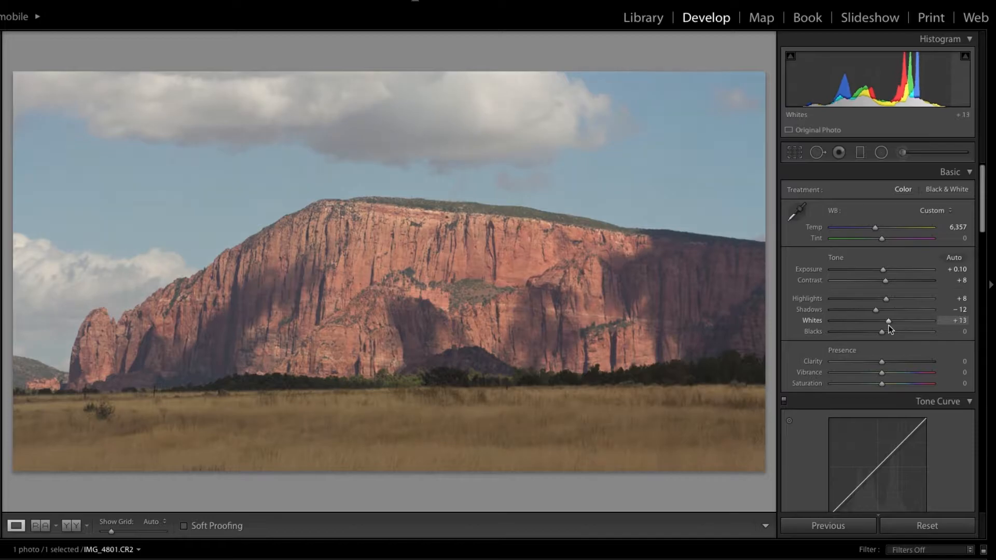
drag(884, 331, 878, 331)
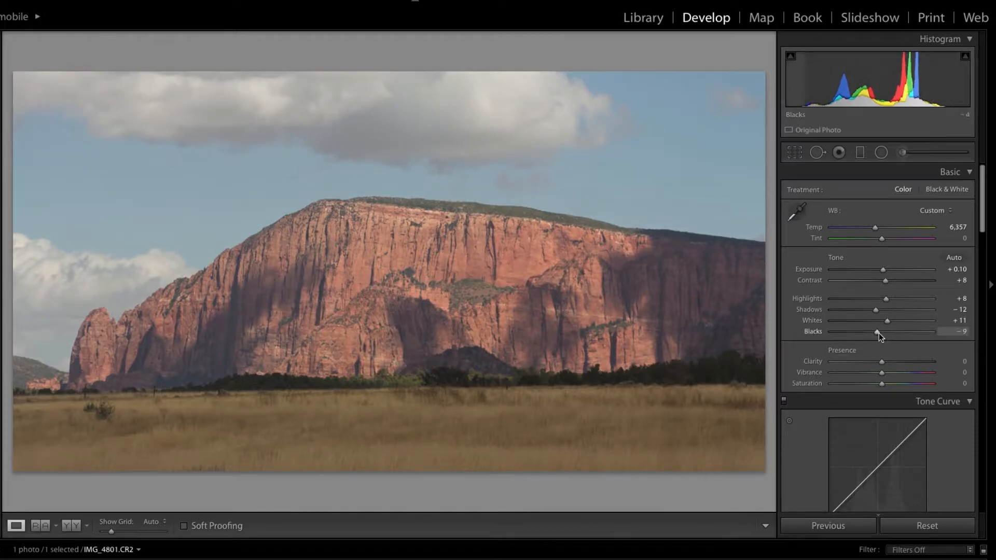
drag(876, 334, 880, 335)
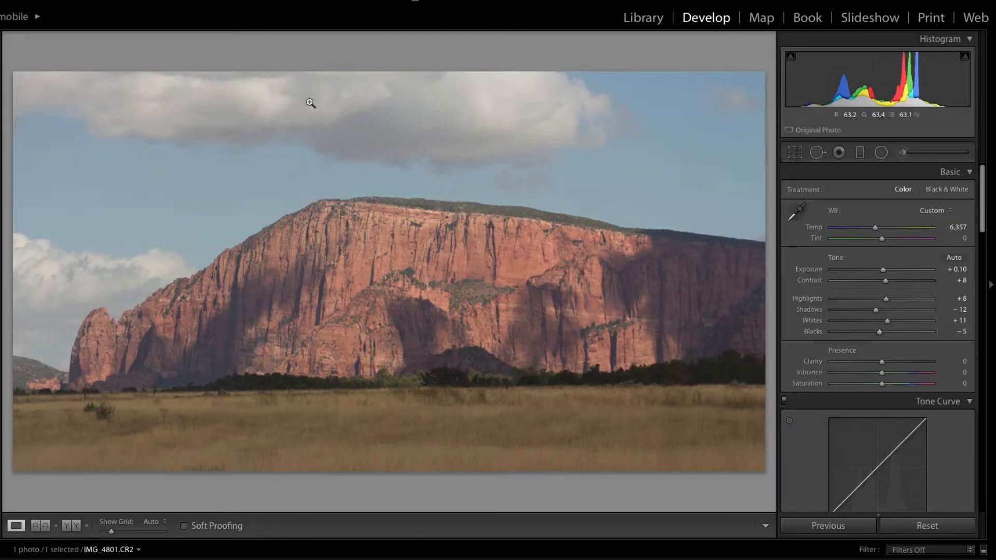
mouse_move(467, 303)
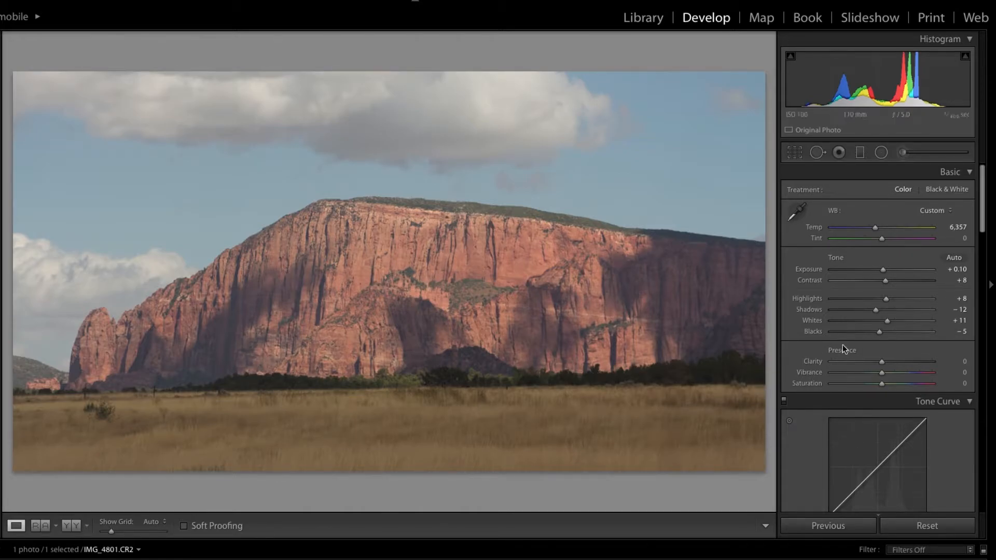
Set clarity +5, vibrance +7 and saturation +7 in Presence
drag(879, 361, 882, 361)
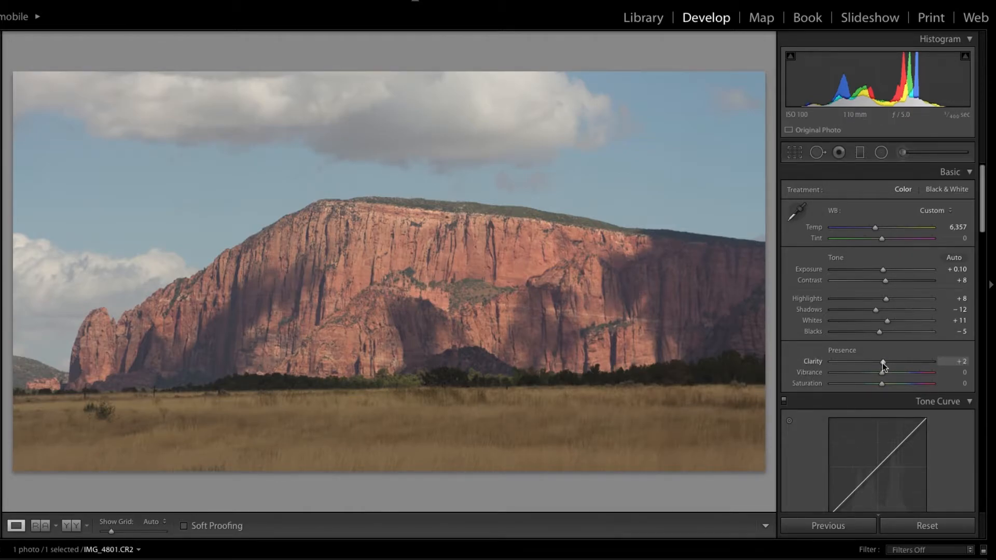
drag(882, 372, 886, 372)
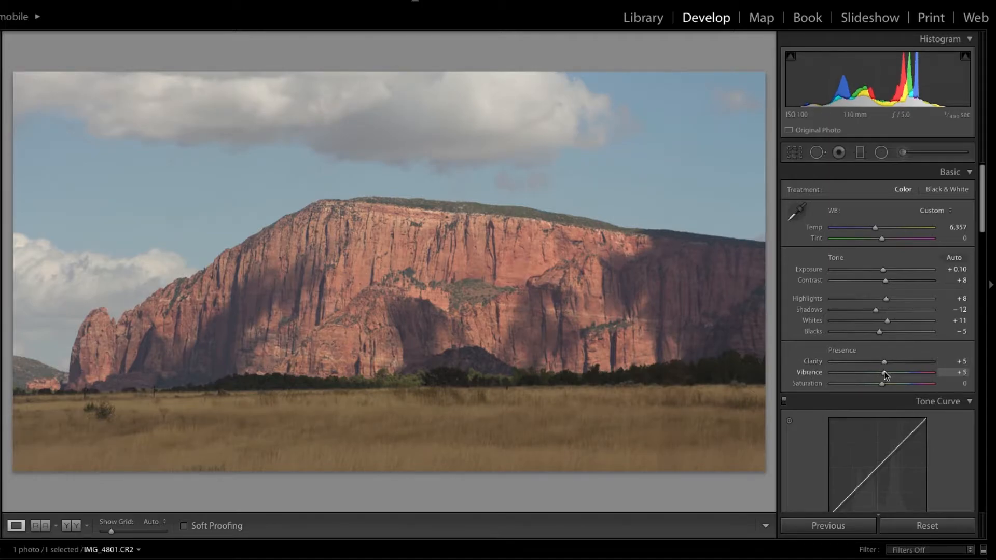
drag(880, 373, 888, 372)
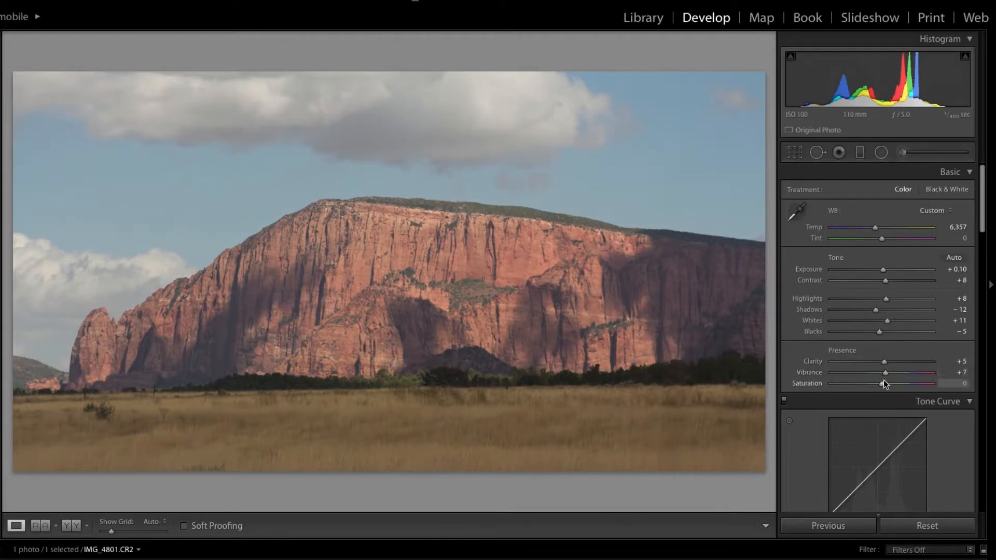
drag(881, 382, 887, 382)
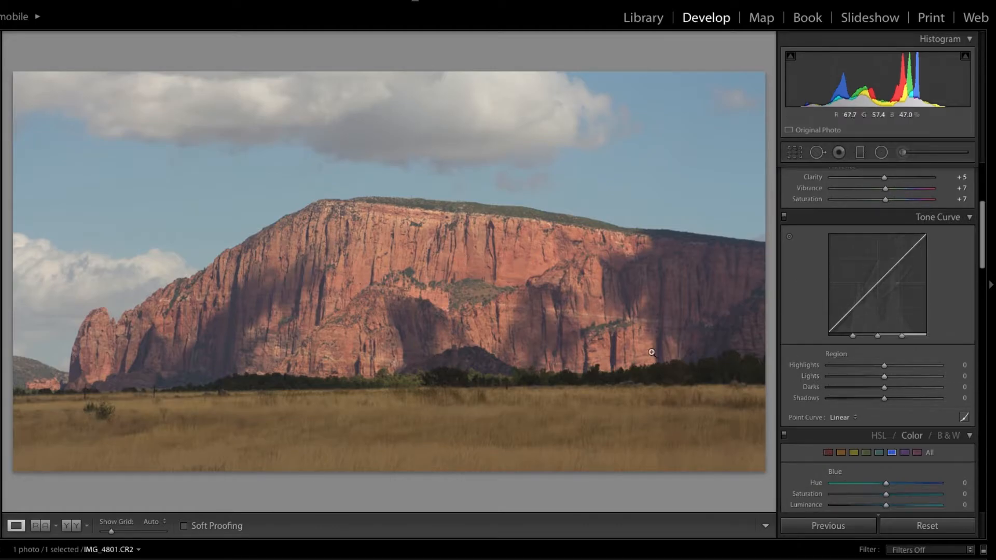
Set the tone curve regions to highlights +6, lights +2 and shadows +5
drag(884, 364, 888, 364)
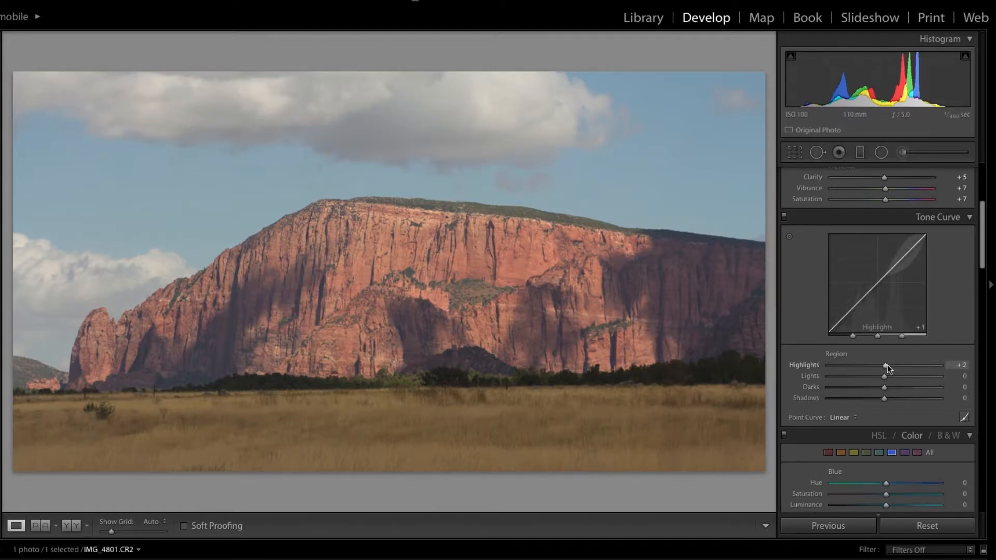
drag(888, 364, 898, 364)
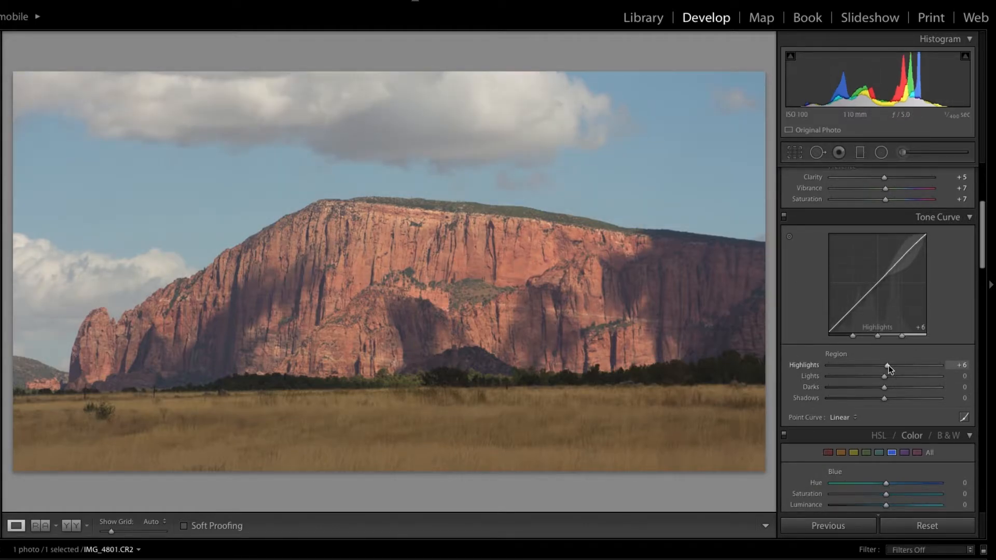
drag(883, 375, 898, 376)
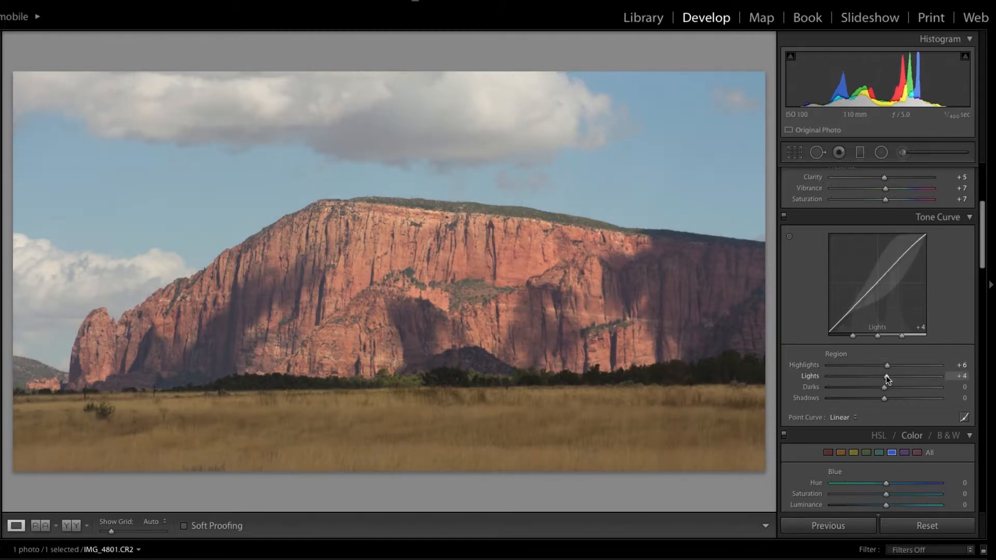
drag(890, 375, 882, 376)
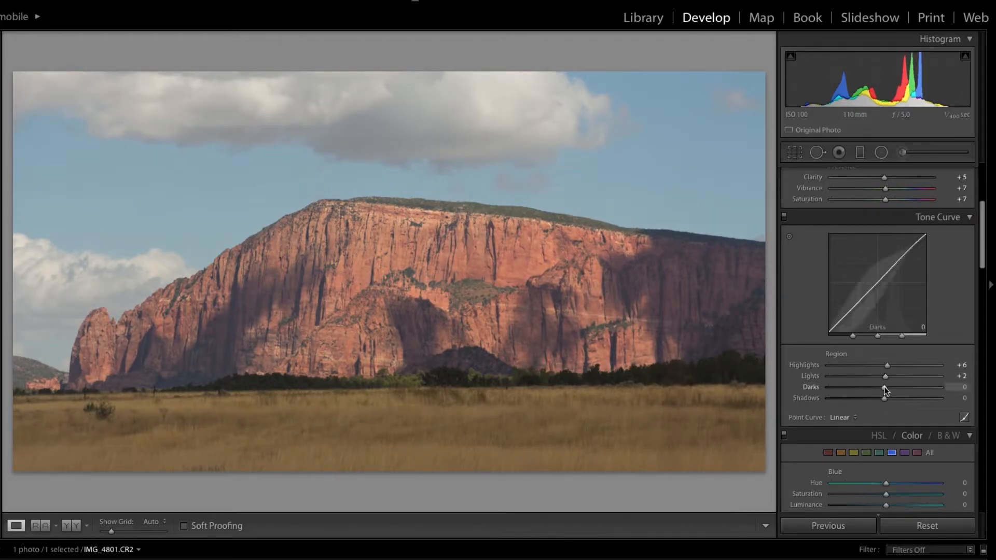
drag(884, 391, 885, 390)
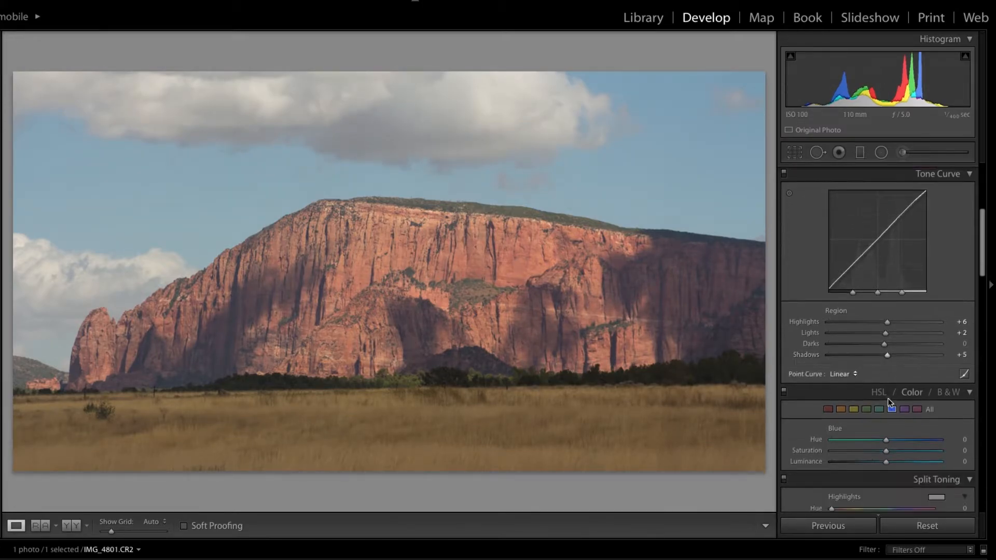
scroll(down, 3)
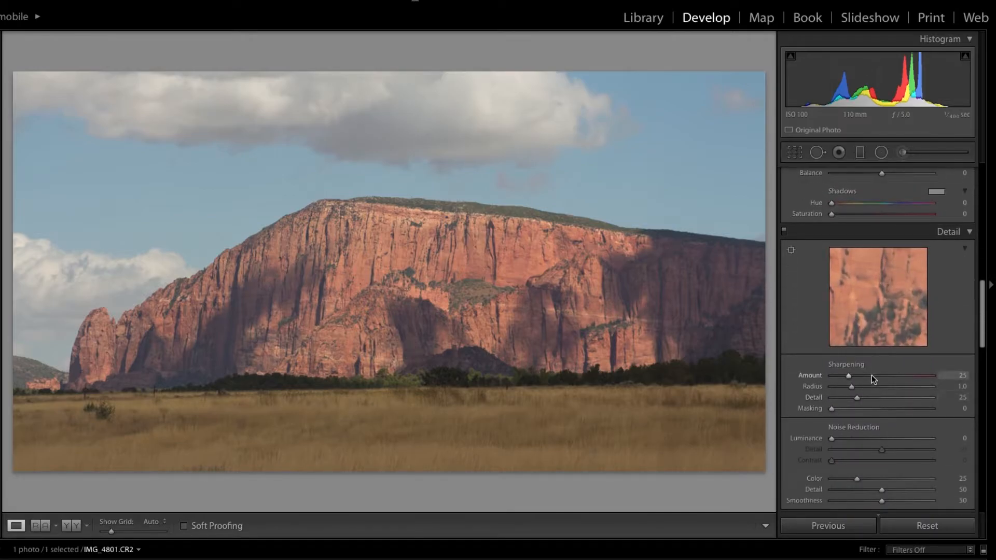
Set sharpening amount to 61 and luminance noise reduction to 31
drag(848, 375, 881, 375)
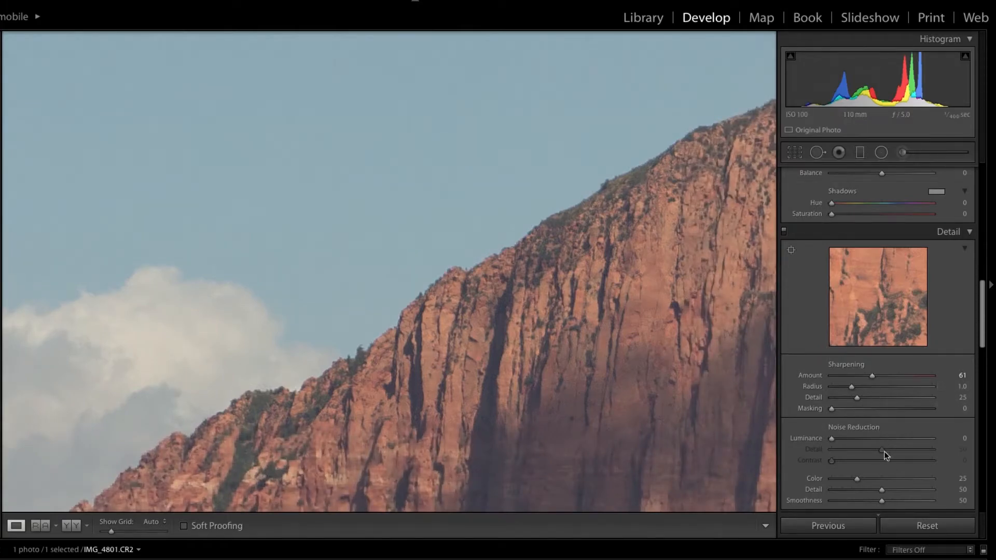
drag(832, 438, 881, 438)
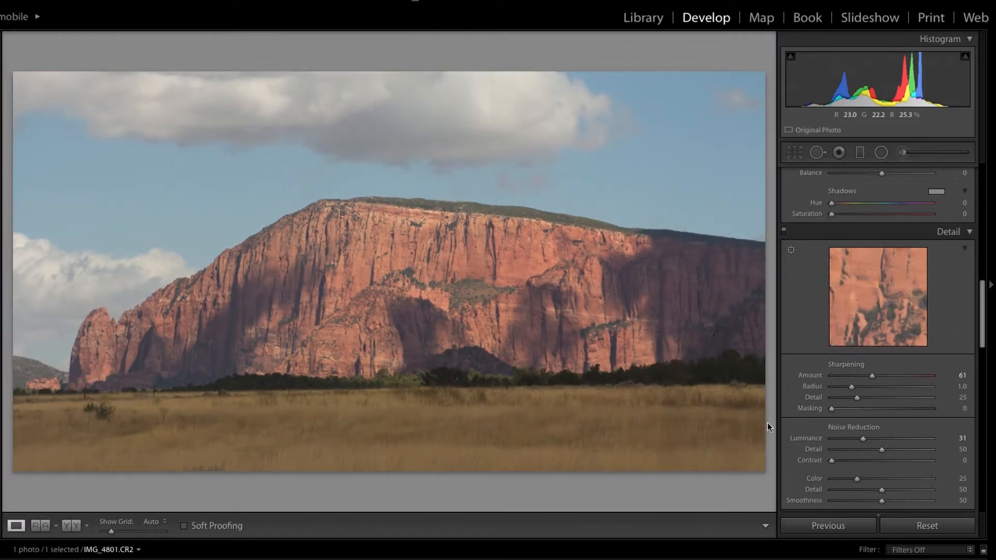
scroll(down, 3)
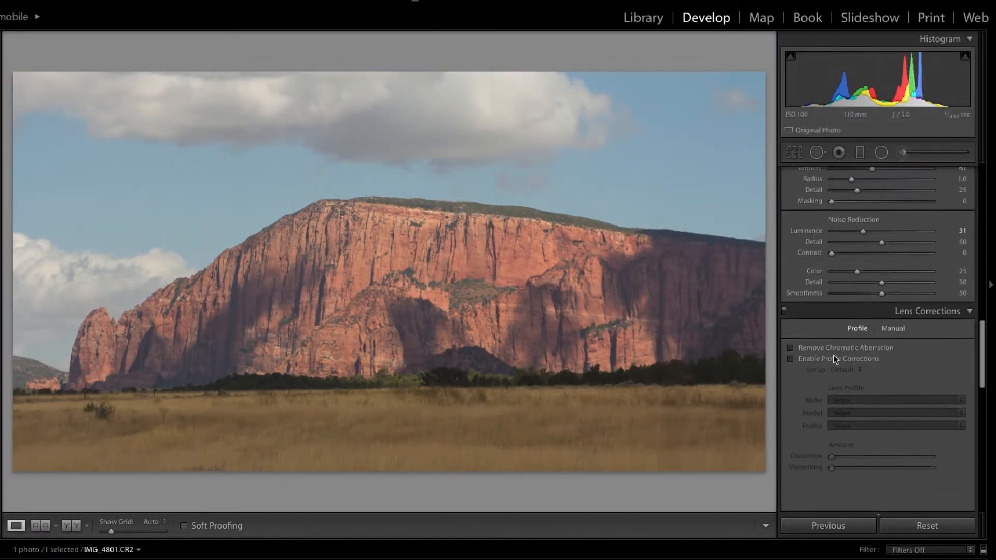
Enable lens profile corrections with the Canon EF 50mm f/1.8 STM profile
click(790, 359)
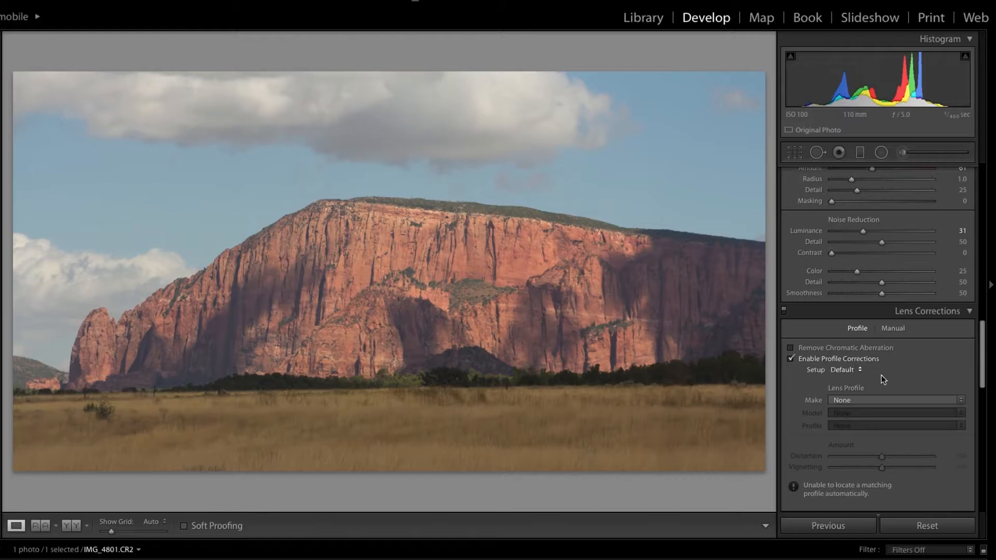
click(894, 401)
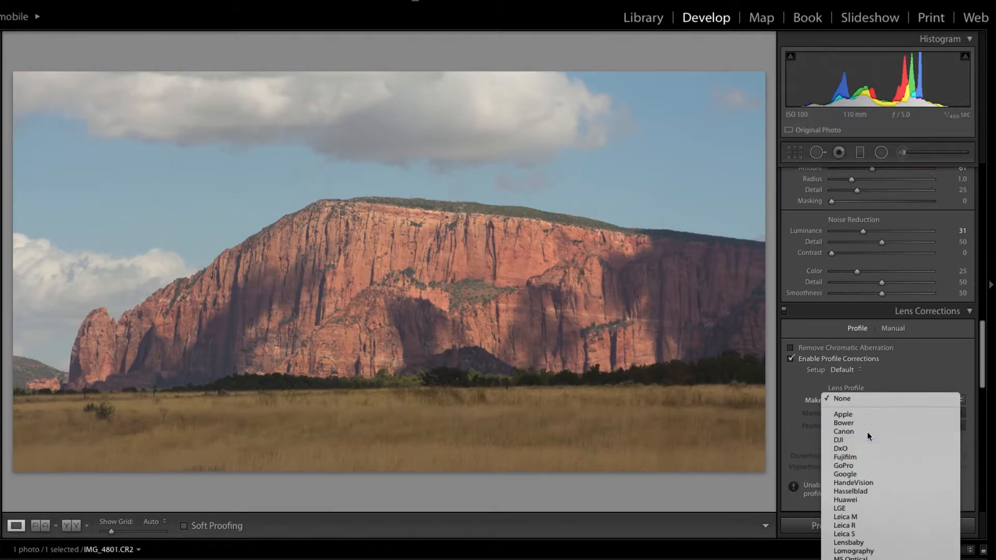
click(843, 431)
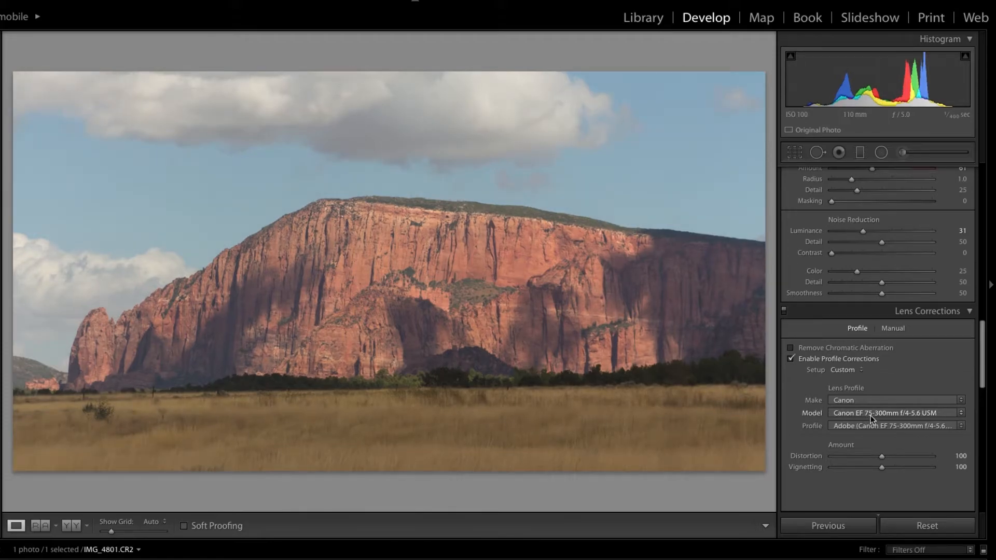
click(892, 413)
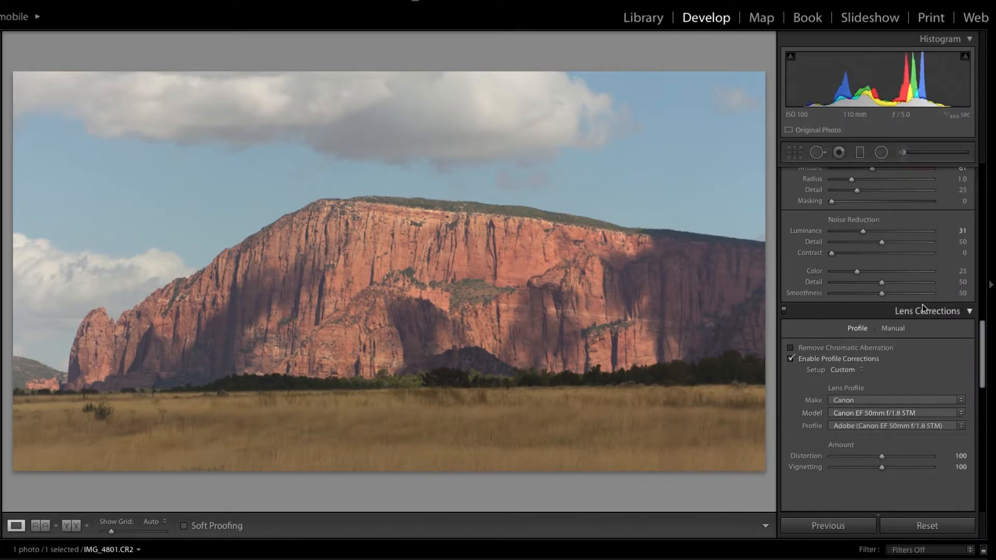
scroll(down, 3)
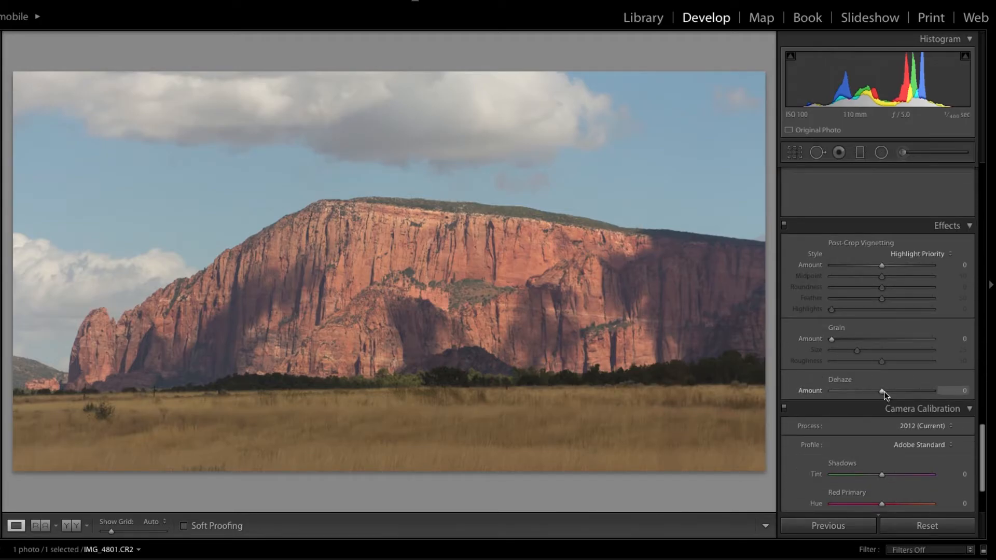
Add a slight dehaze of about +4 in the Effects panel
drag(881, 391, 885, 391)
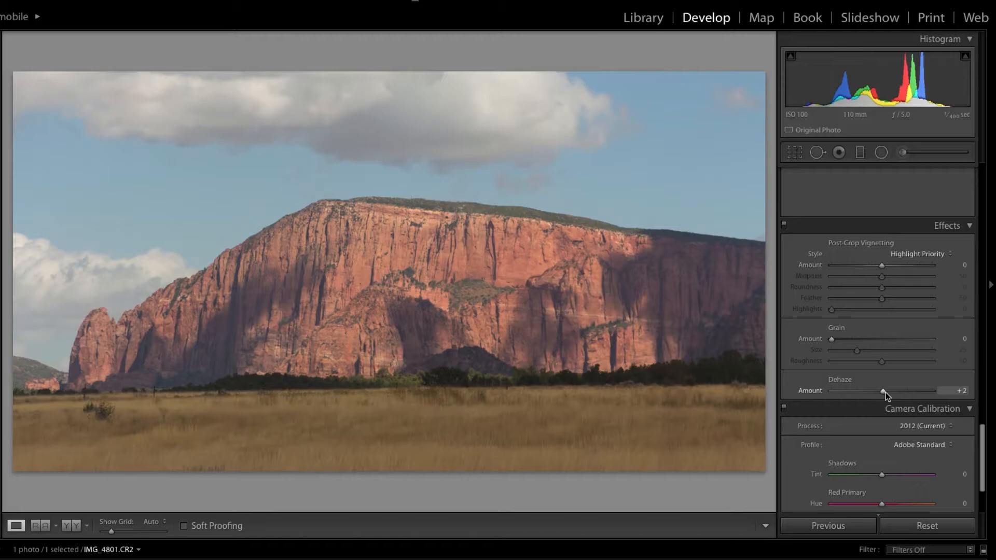
drag(884, 392, 888, 392)
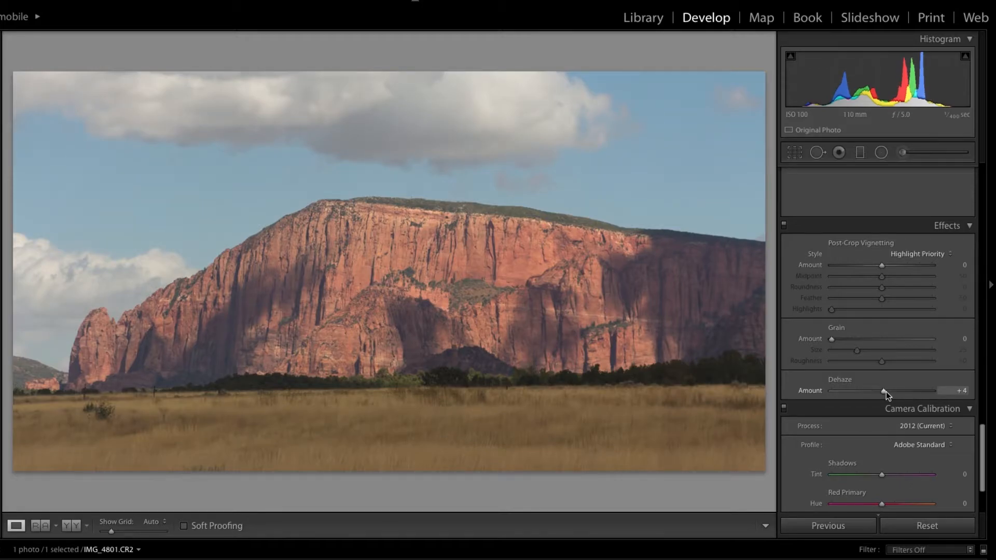
double_click(958, 391)
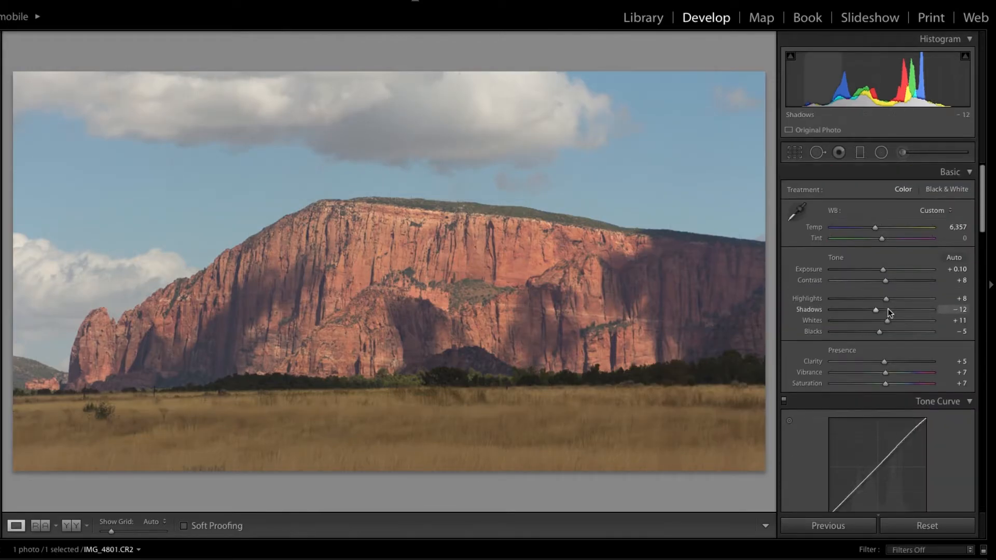
mouse_move(921, 156)
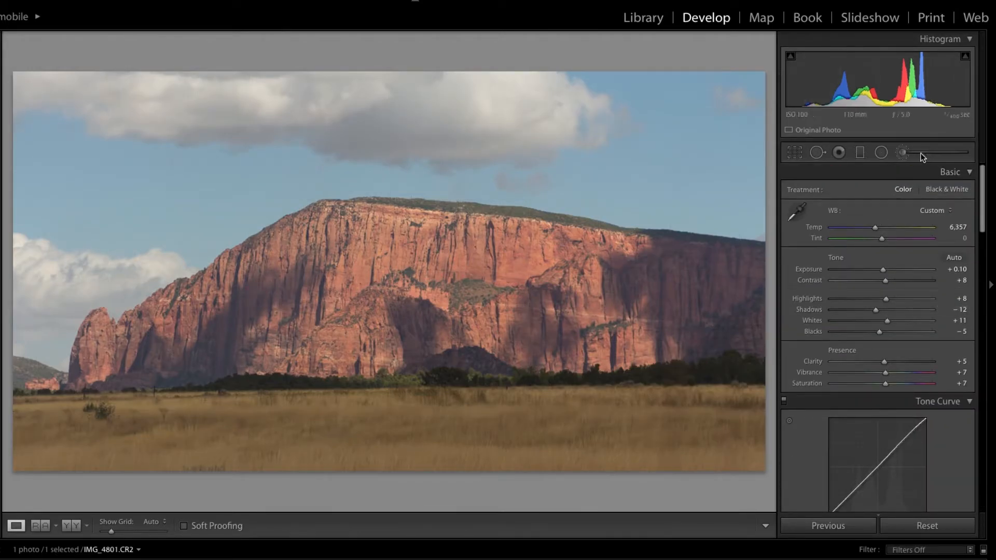
Paint an Adjustment Brush mask over the foreground grass field, then hide the overlay
click(901, 151)
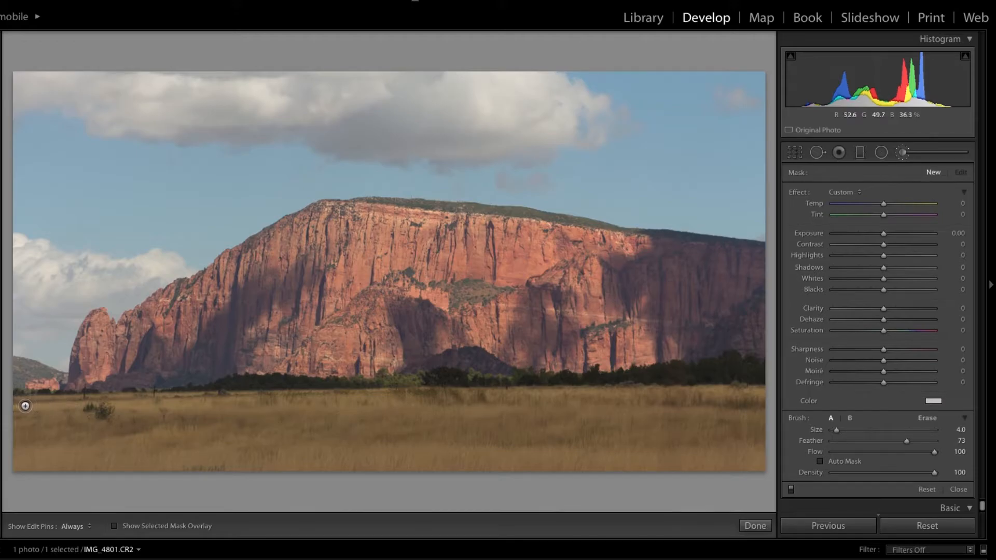
drag(245, 453, 427, 453)
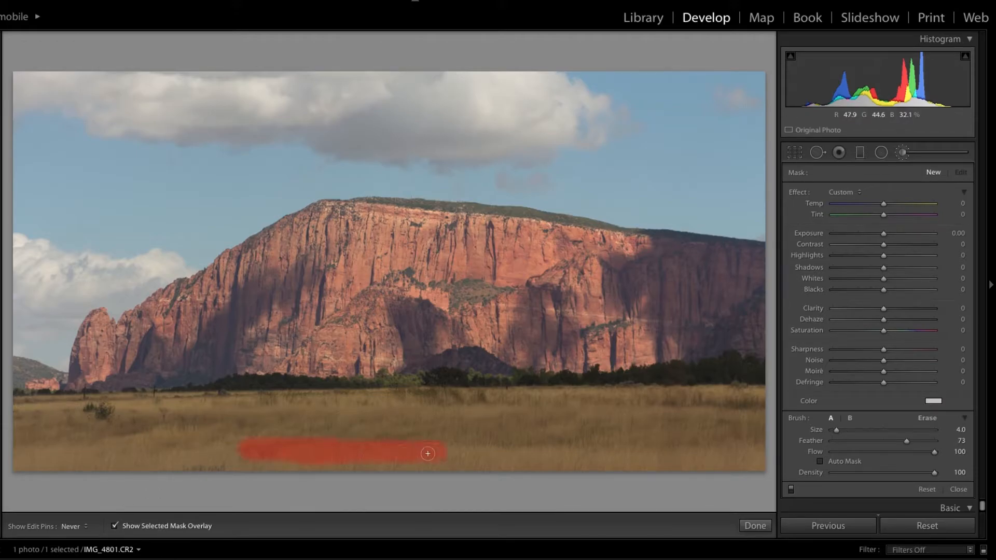
drag(445, 452, 330, 445)
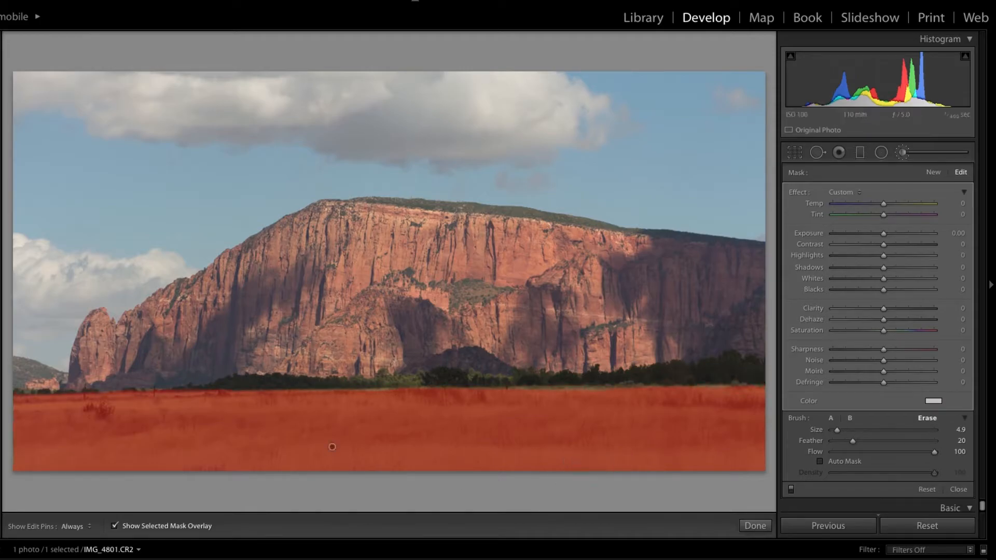
click(115, 525)
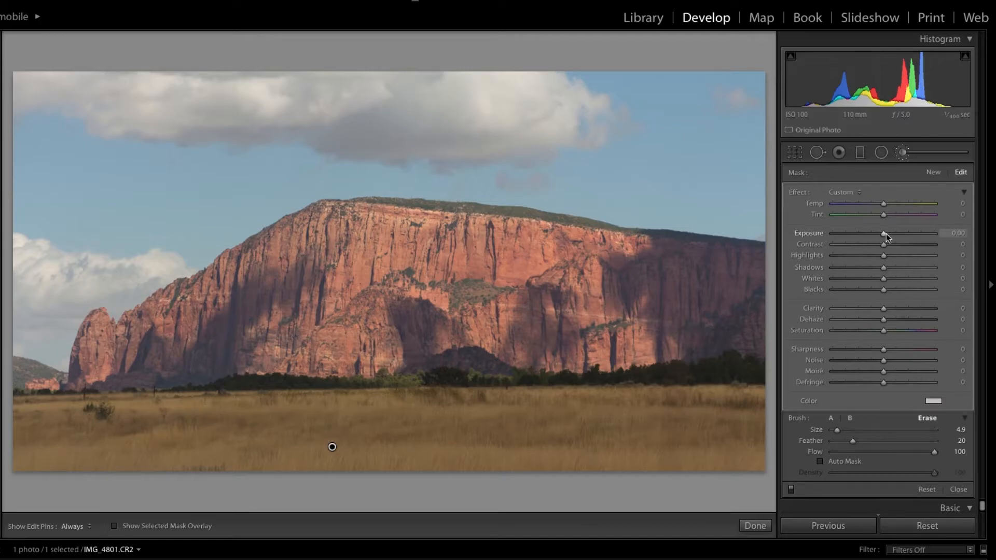
Preview the grass mask by darkening it, then set the grass exposure to 0.30
drag(883, 237, 891, 237)
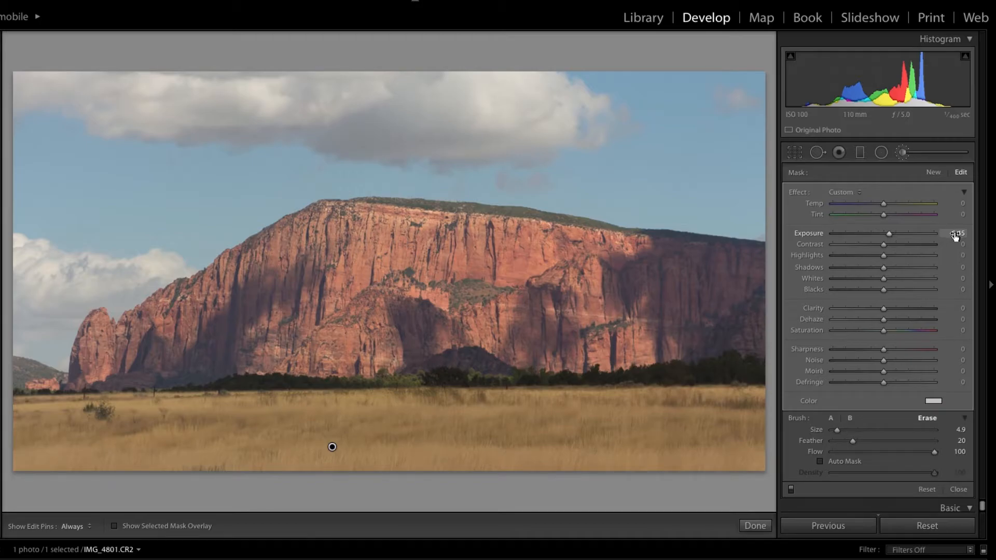
double_click(955, 233)
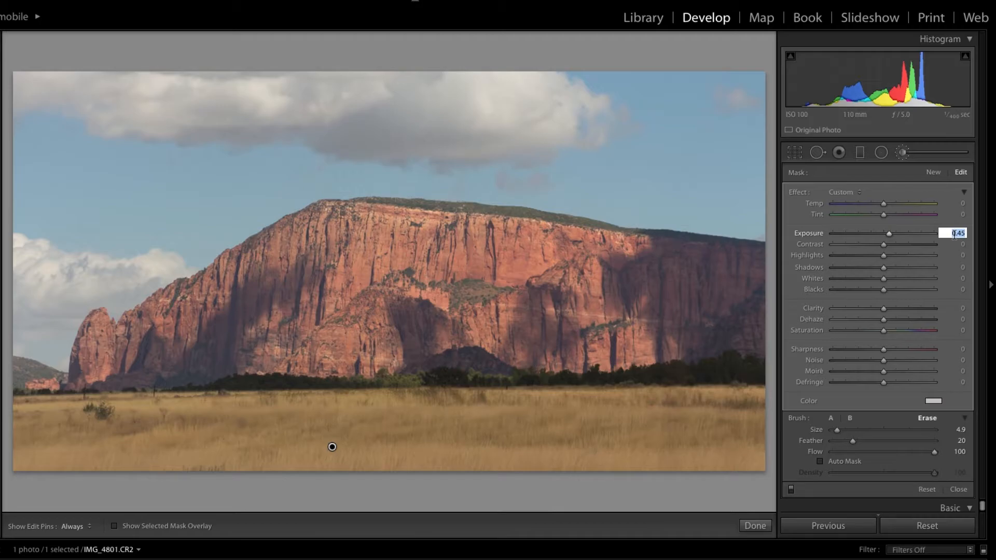
drag(889, 233, 845, 234)
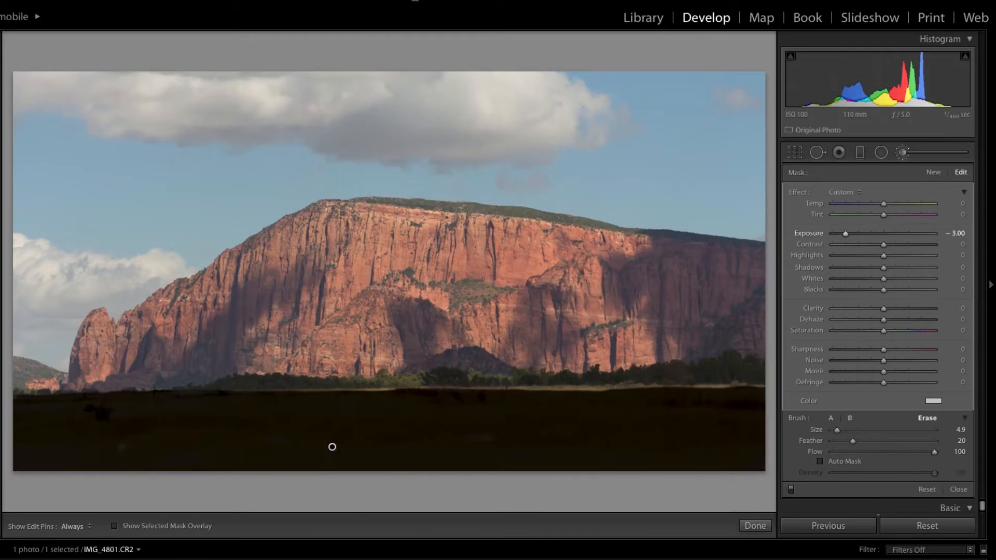
double_click(954, 232)
text(0.3)
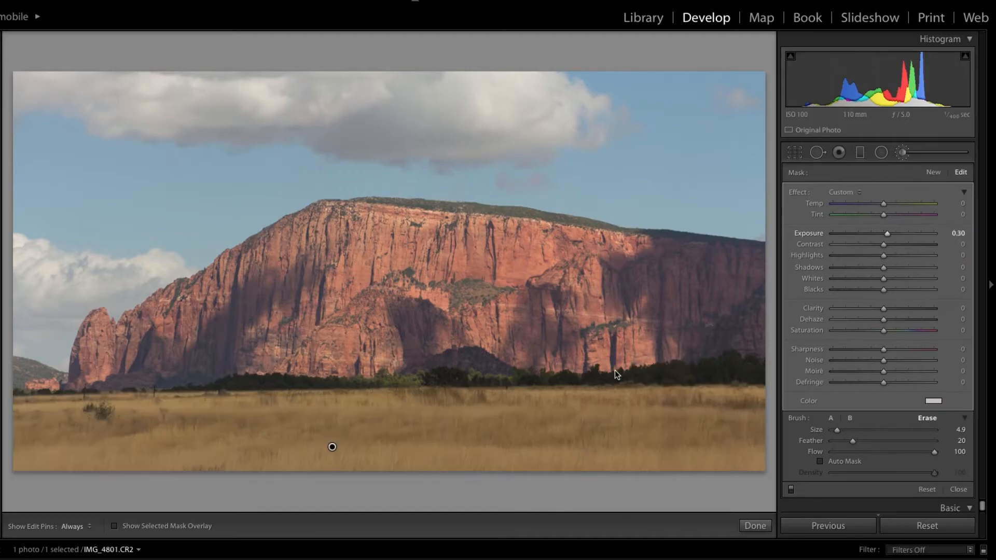
mouse_move(644, 386)
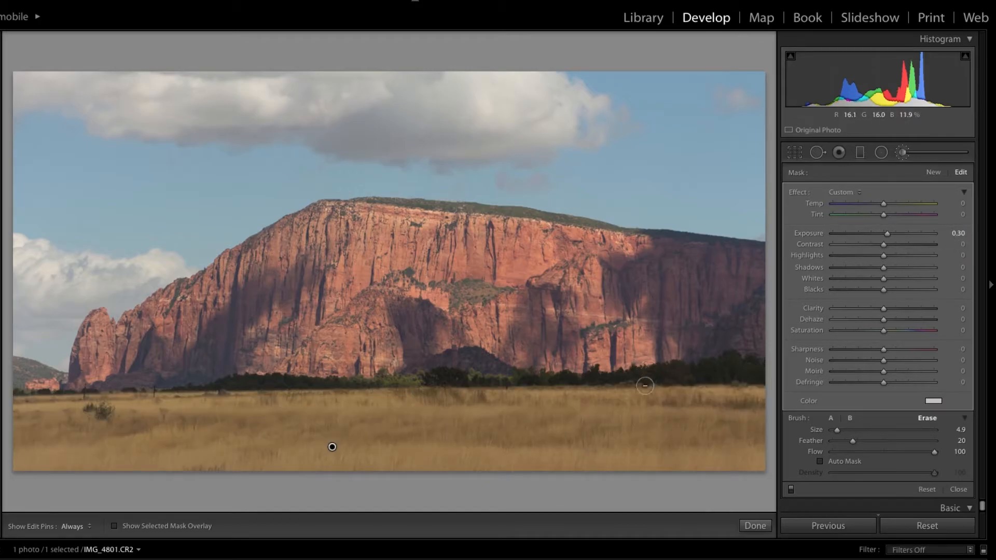
mouse_move(886, 248)
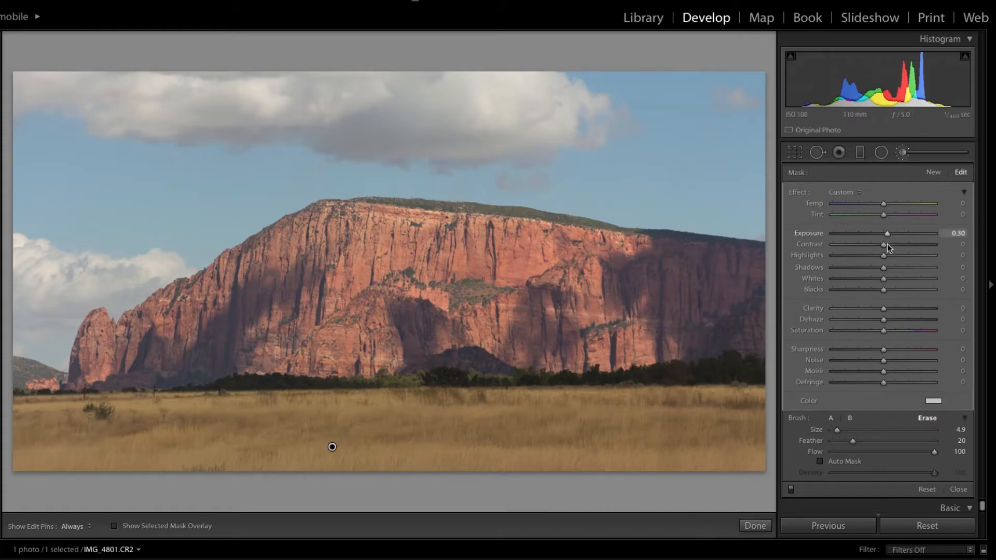
Set the grass mask to highlights 8, shadows 24, whites 16 and saturation 14
drag(883, 255, 886, 255)
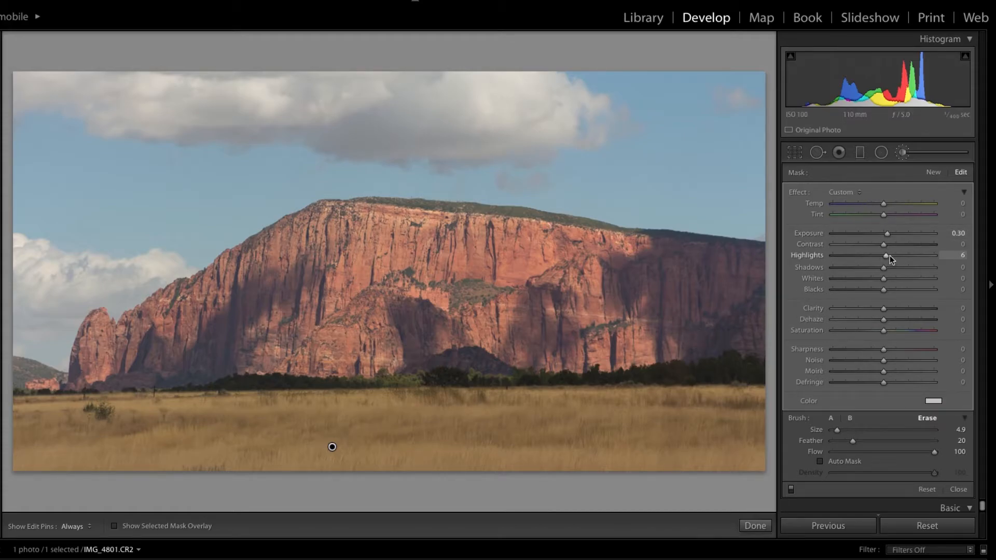
drag(883, 255, 887, 255)
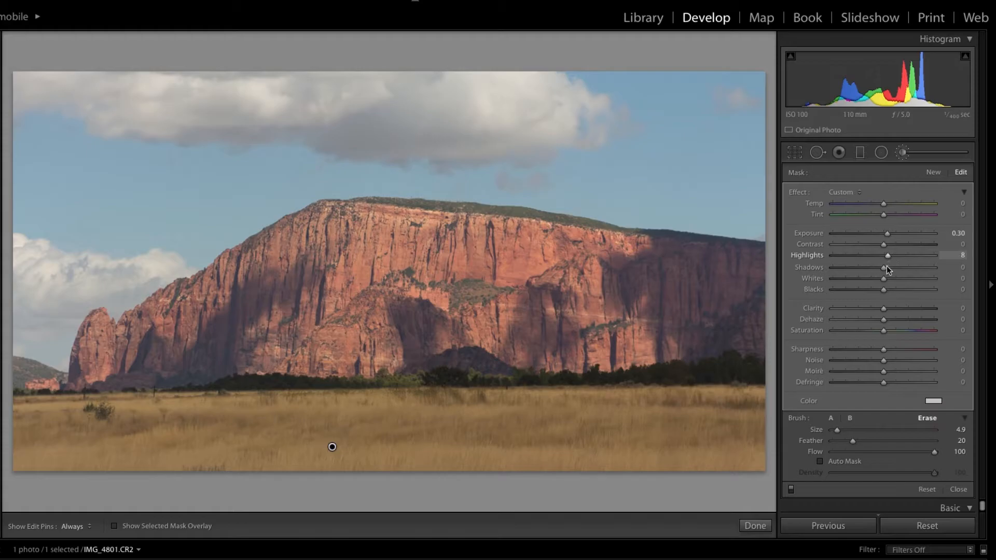
drag(886, 267, 878, 266)
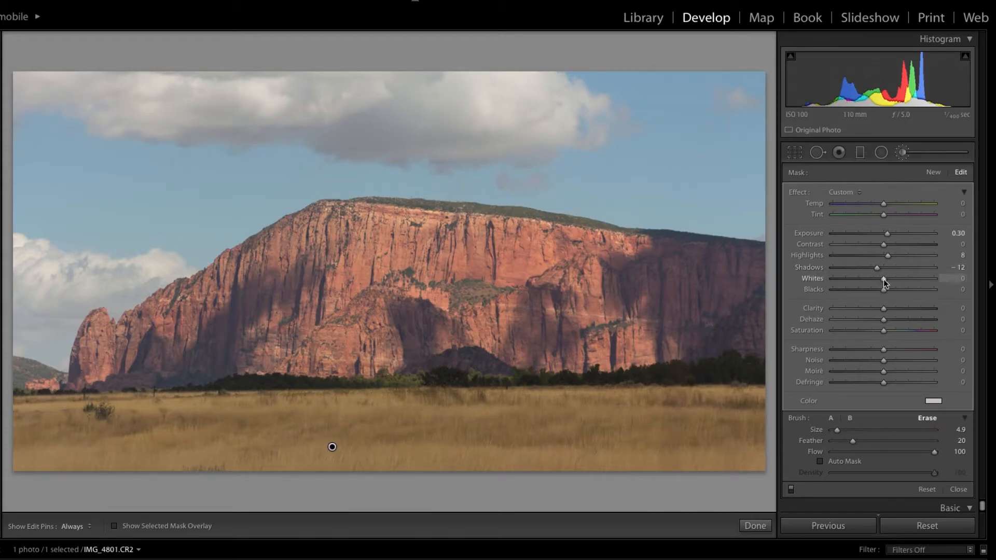
drag(877, 278, 891, 278)
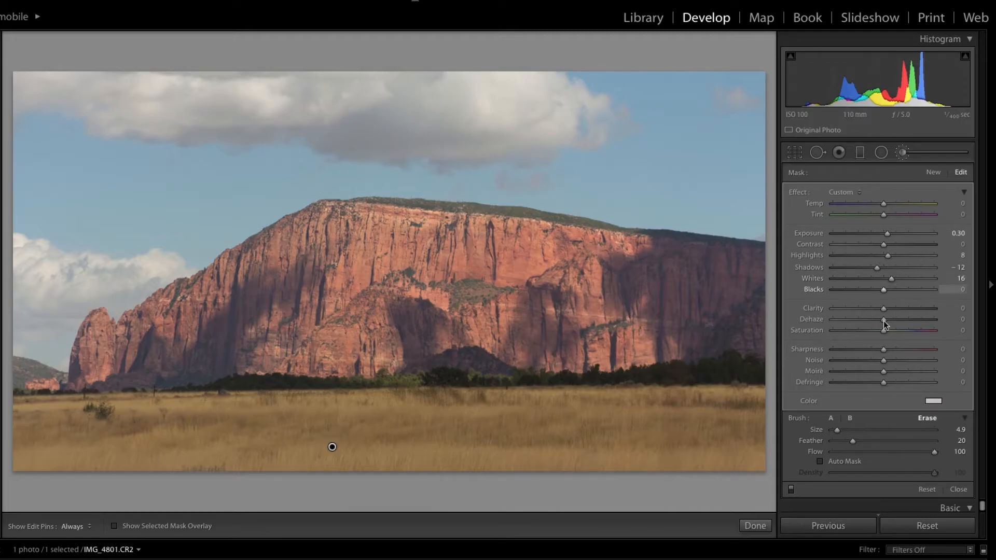
drag(882, 330, 908, 330)
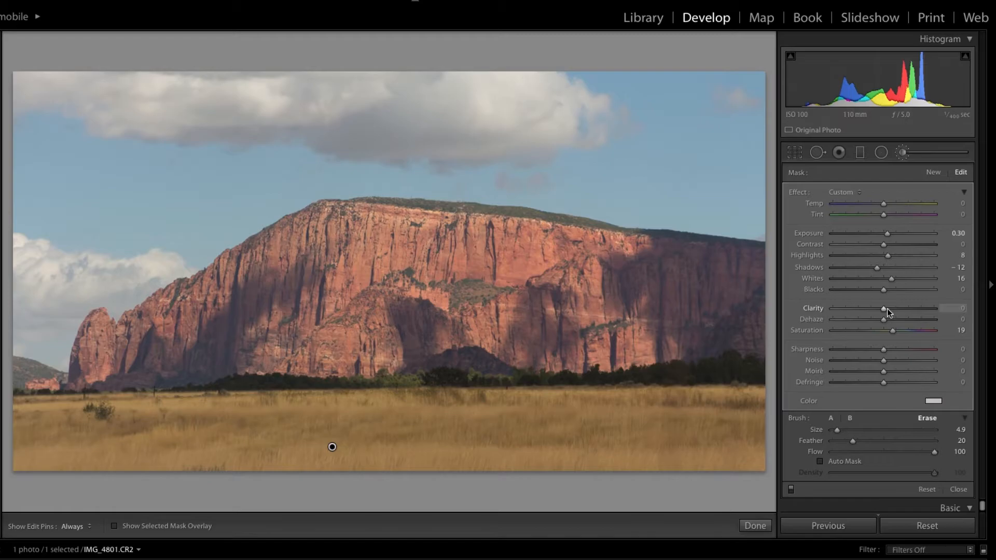
drag(909, 329, 891, 330)
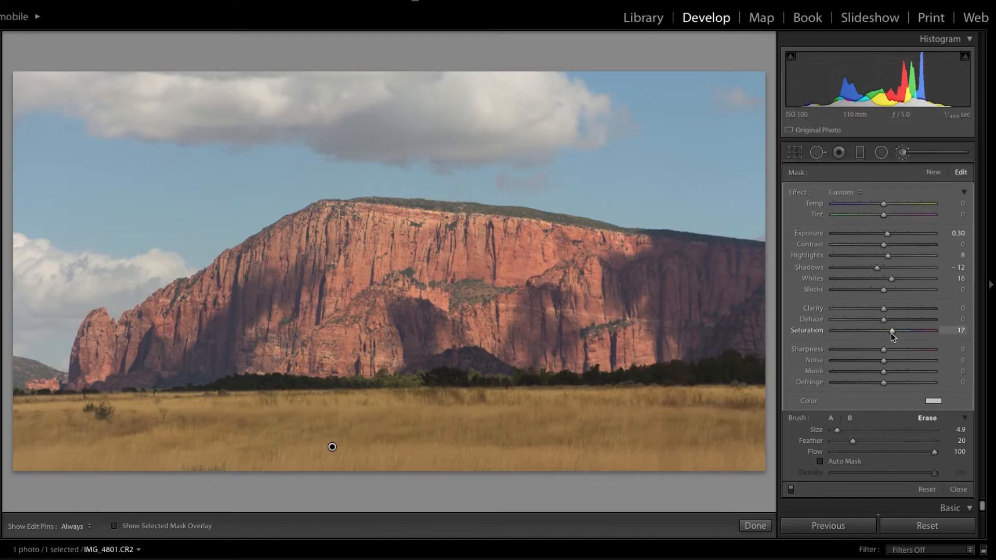
drag(892, 329, 887, 329)
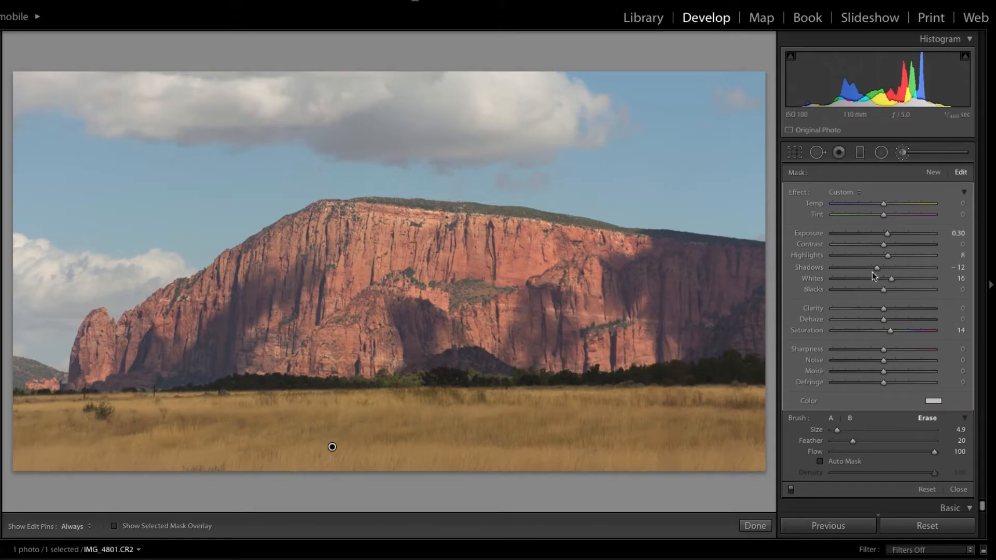
drag(878, 268, 908, 267)
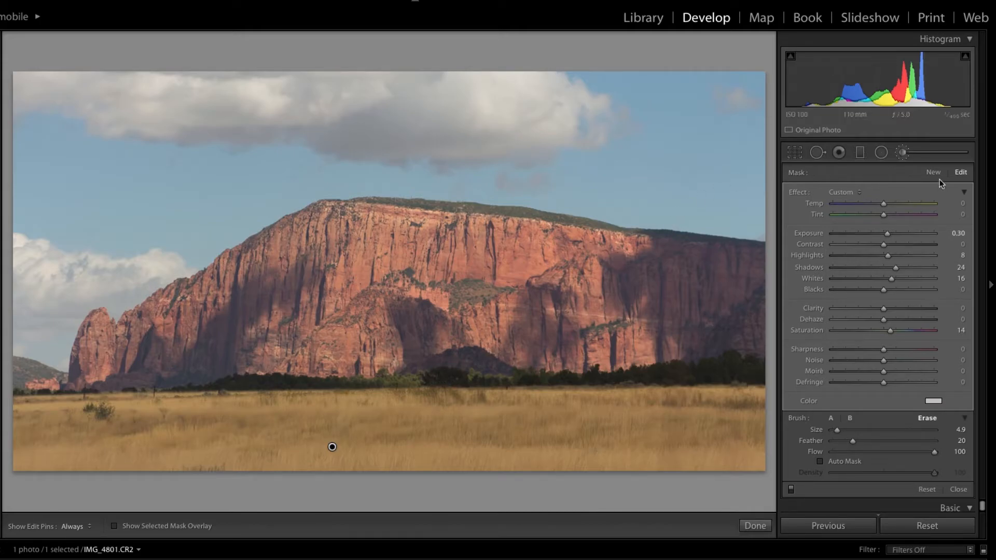
Start a new brush adjustment over the red cliff, erase it from the trees and hide the mask overlay
click(932, 171)
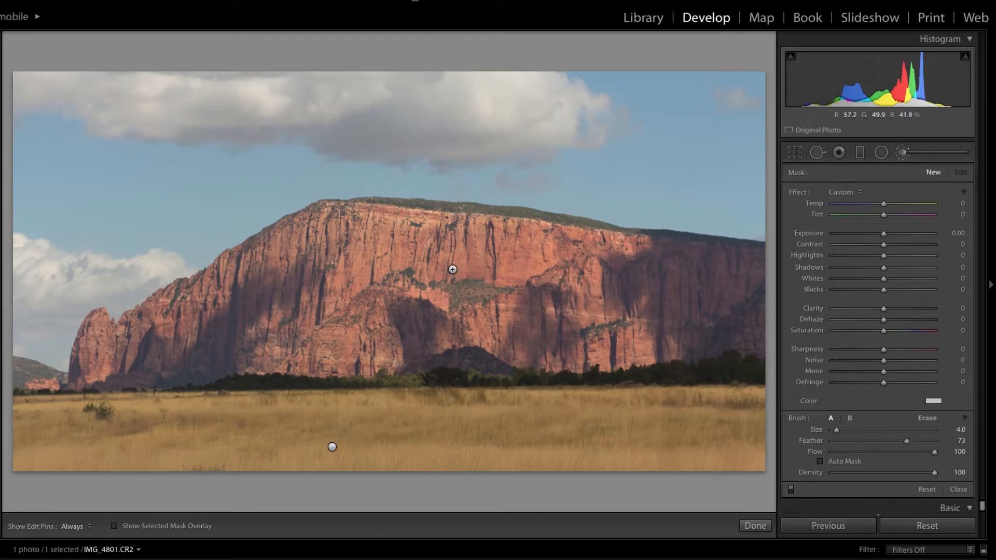
click(114, 526)
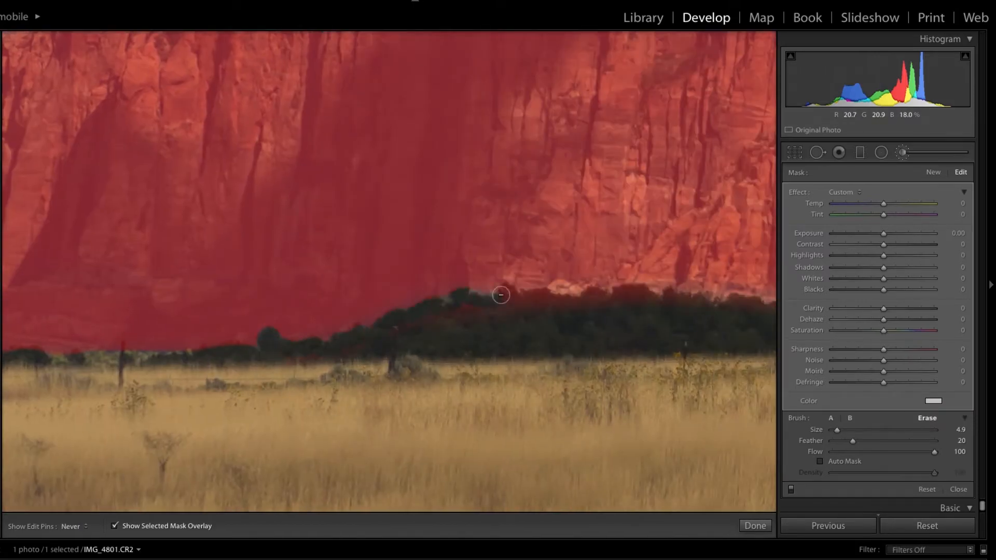
drag(500, 294, 296, 369)
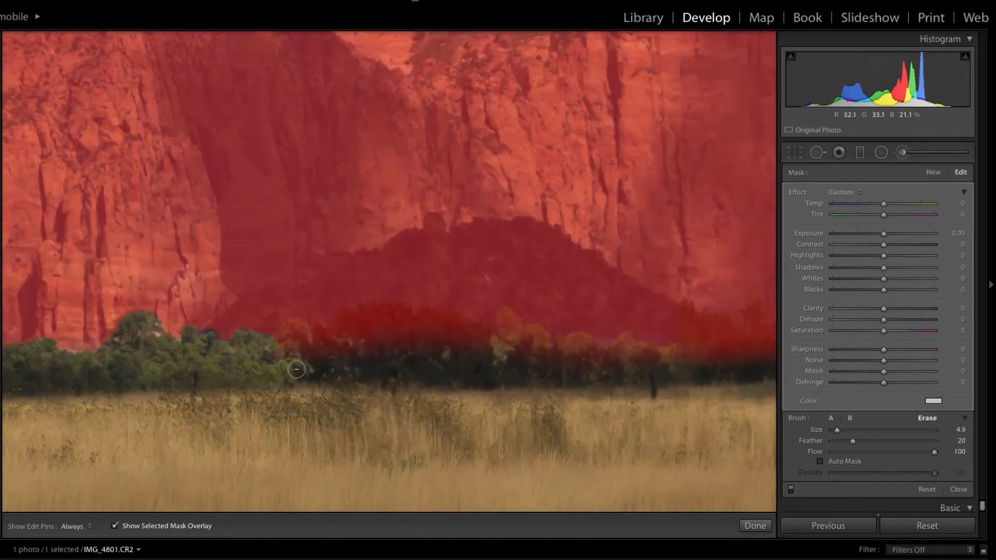
drag(296, 369, 154, 345)
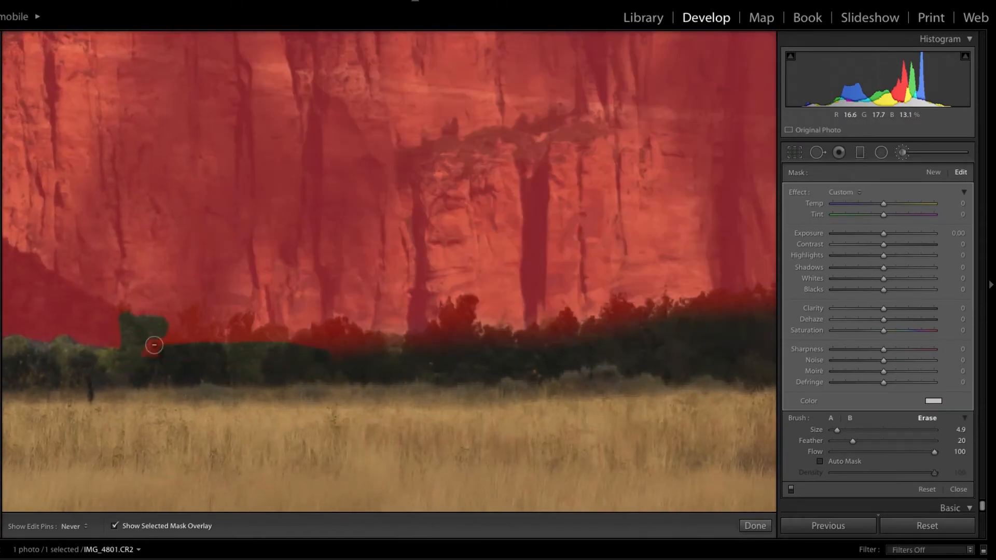
drag(154, 344, 517, 372)
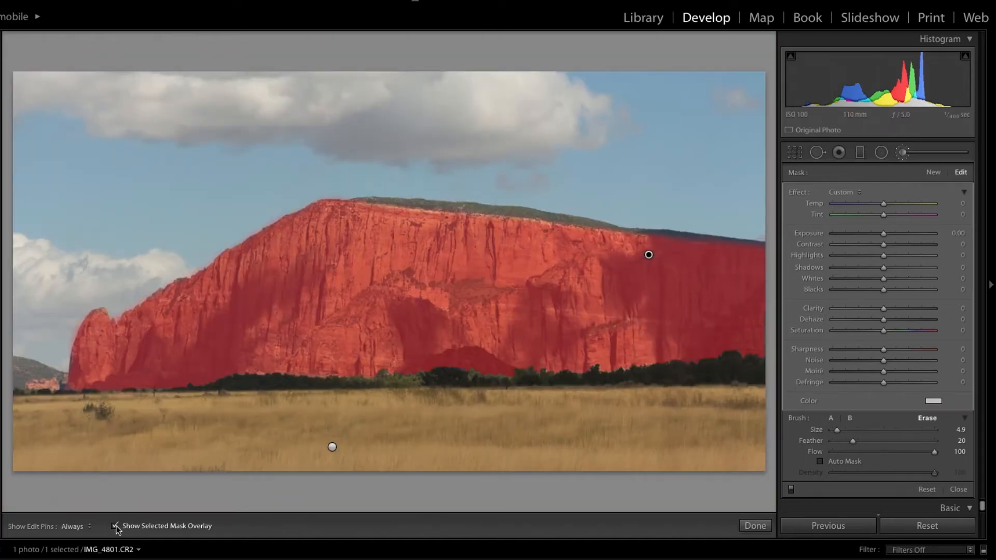
click(114, 526)
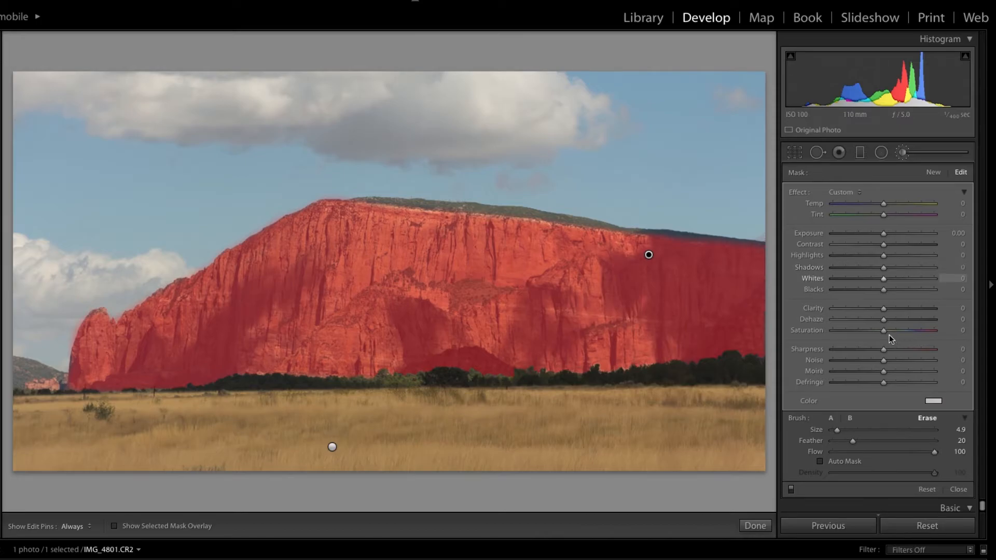
Boost the cliff mask to saturation 25, dehaze 9, exposure 0.10 and highlights 18
drag(883, 330, 895, 330)
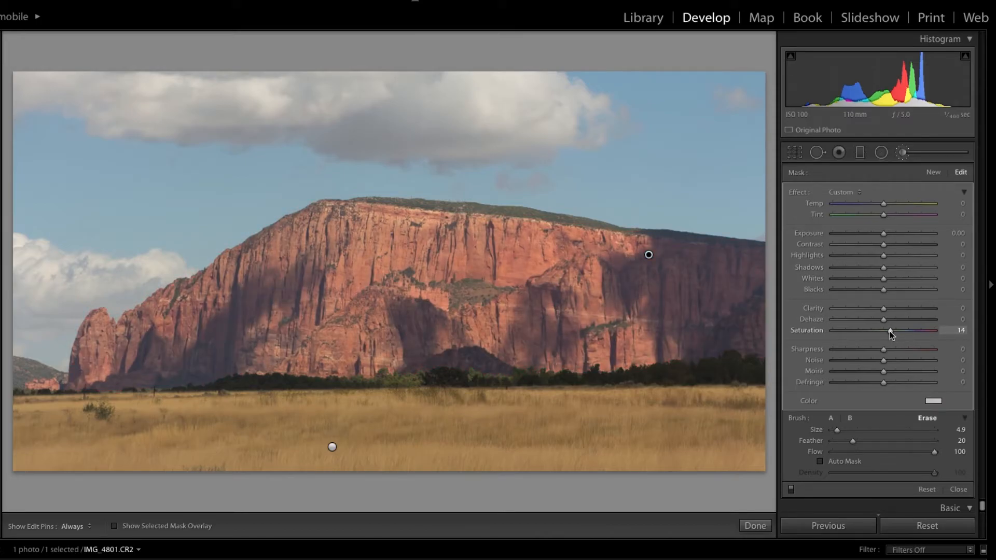
drag(889, 330, 873, 329)
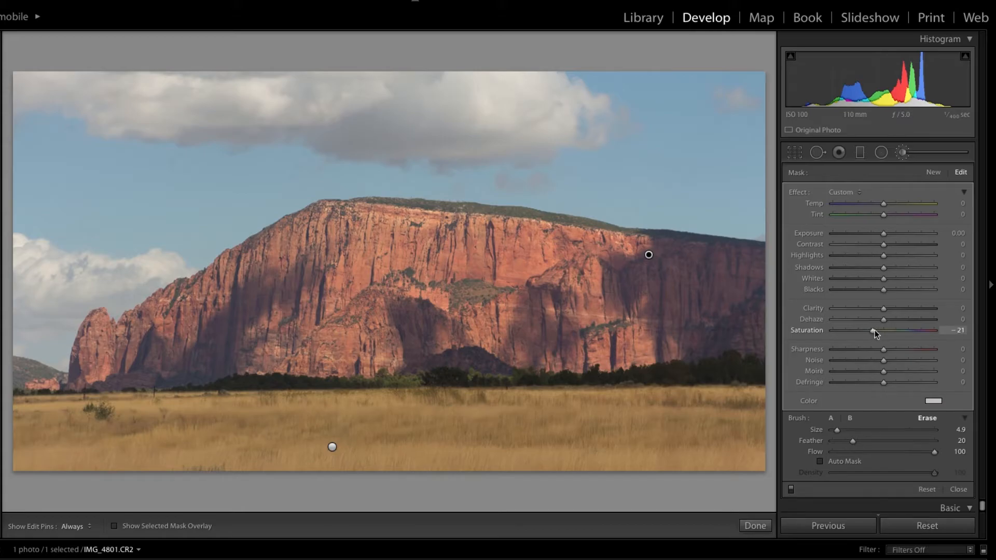
drag(874, 329, 904, 330)
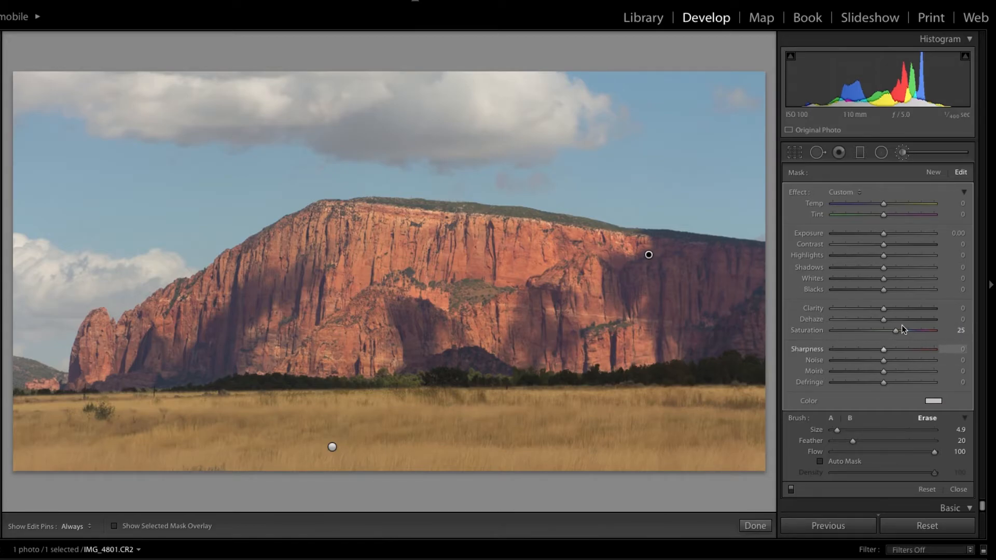
drag(883, 319, 893, 318)
text(.1)
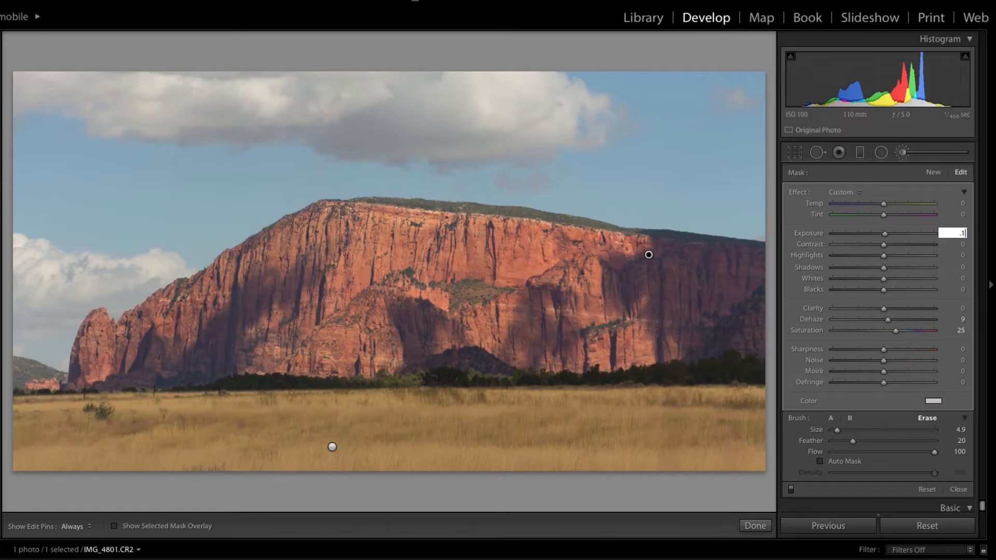
text(0.10)
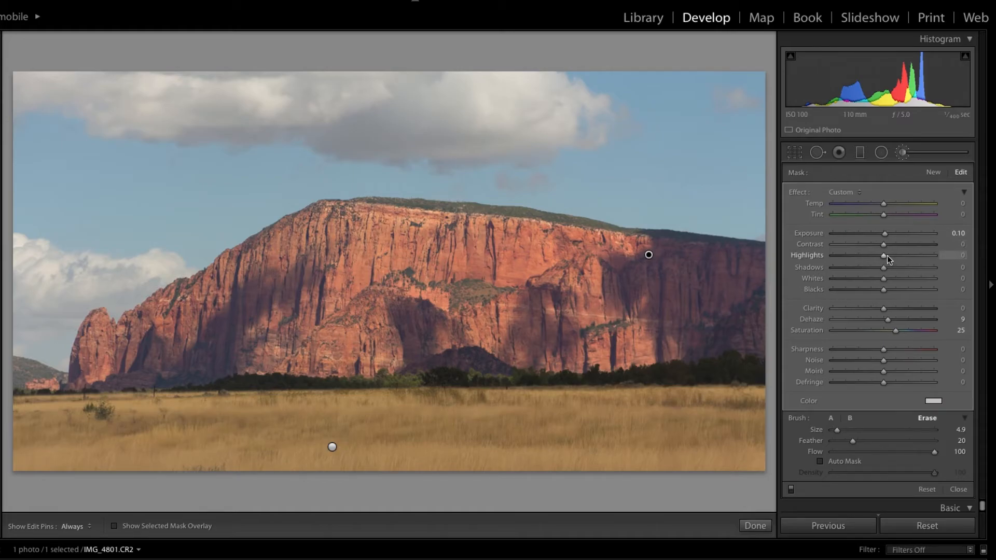
drag(864, 255, 892, 255)
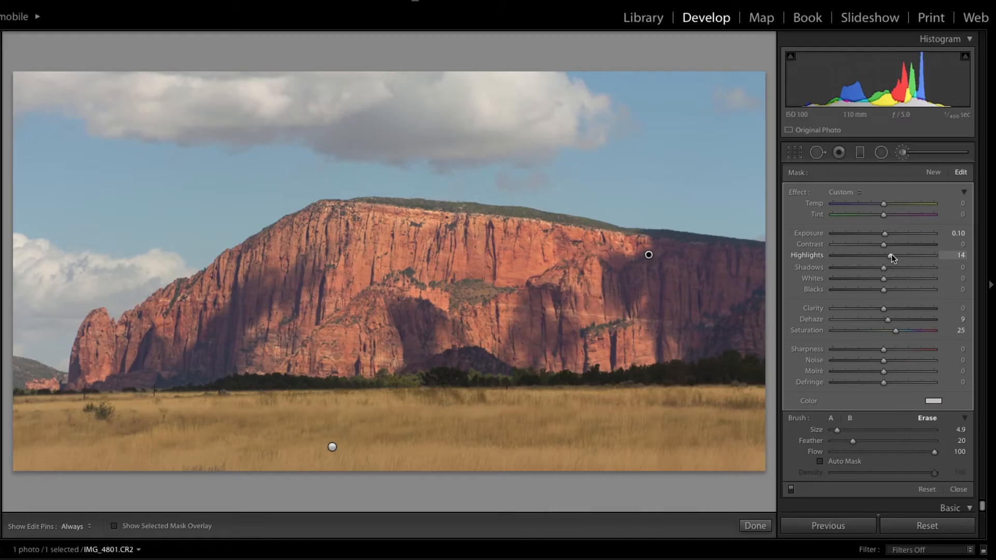
drag(892, 255, 892, 257)
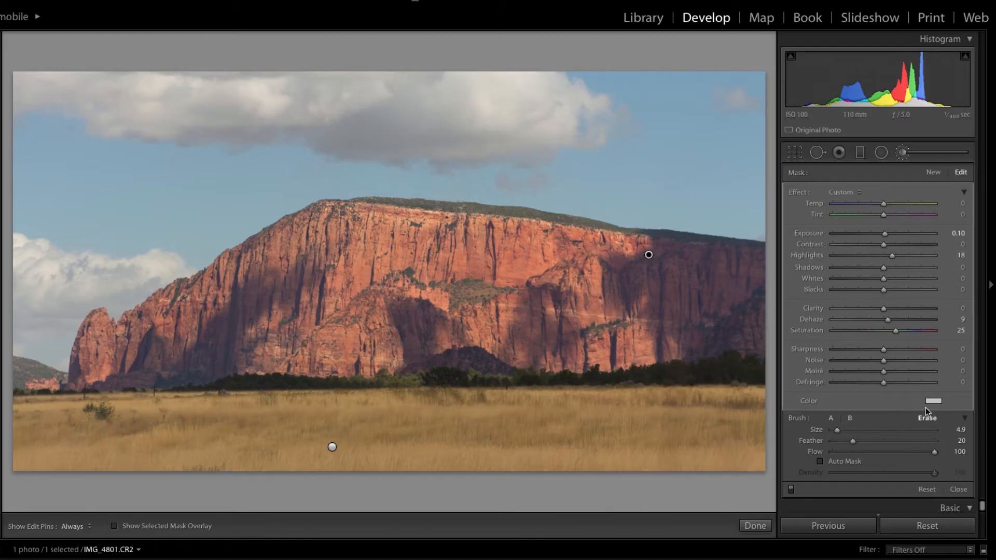
Choose a red colour tint for the cliff adjustment from the Color swatch
click(932, 400)
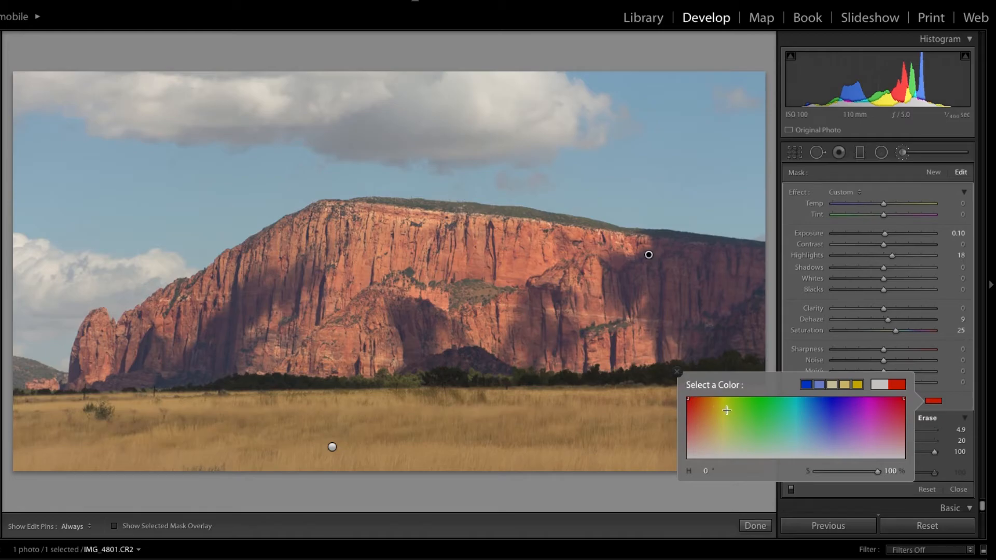
drag(860, 472, 883, 472)
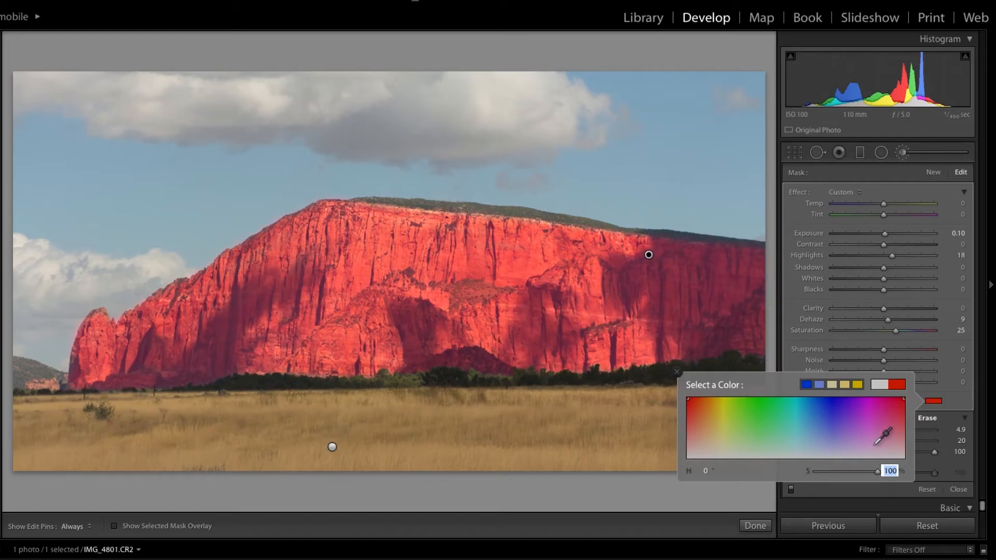
click(676, 371)
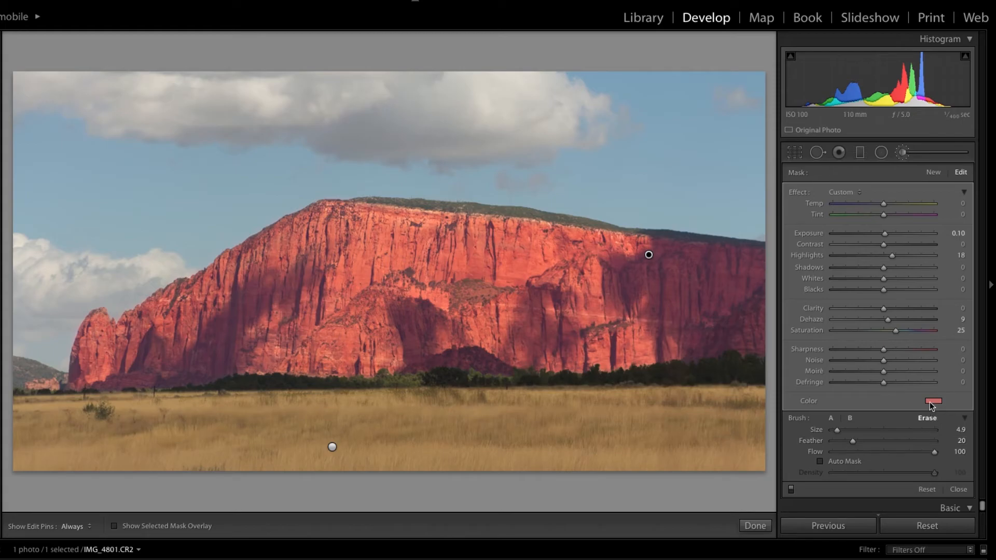
click(933, 400)
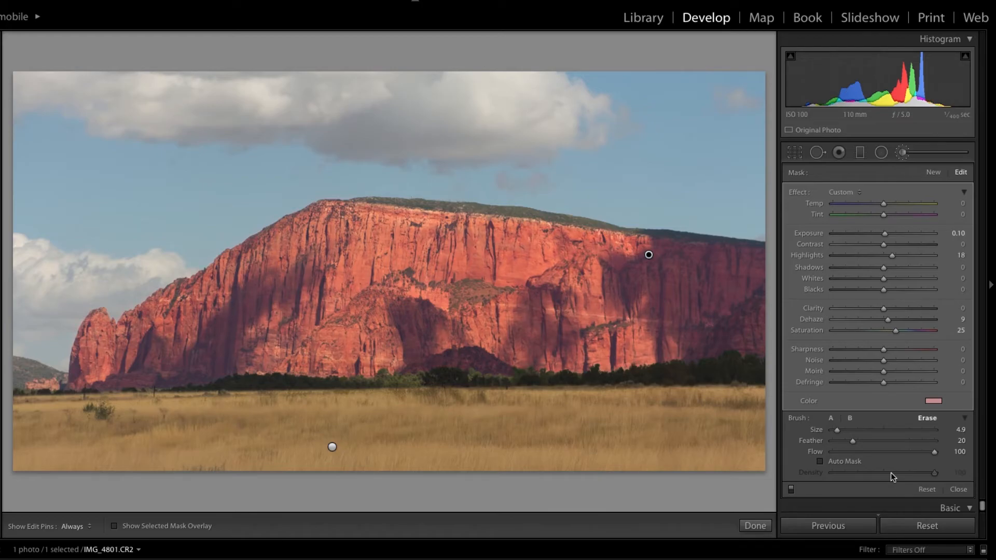
mouse_move(866, 459)
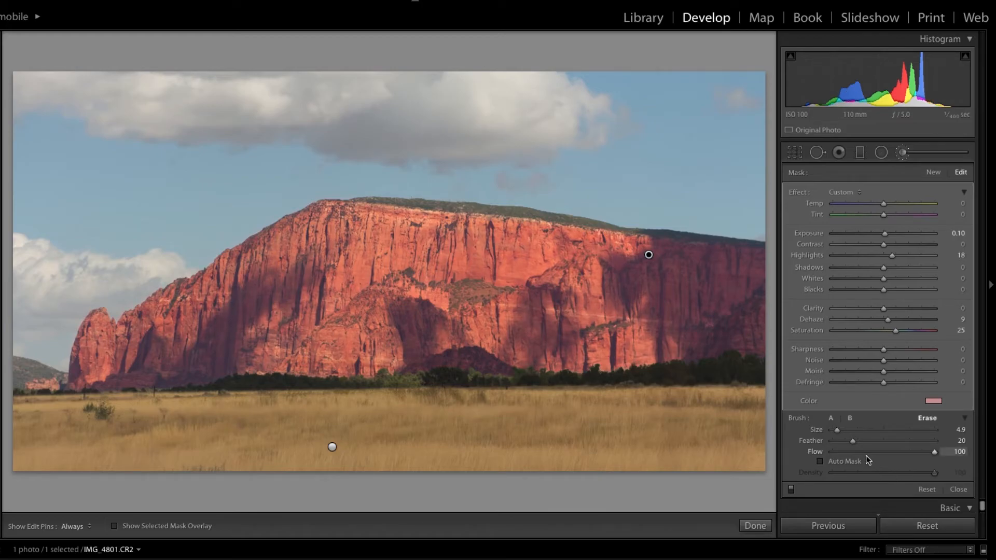
click(932, 400)
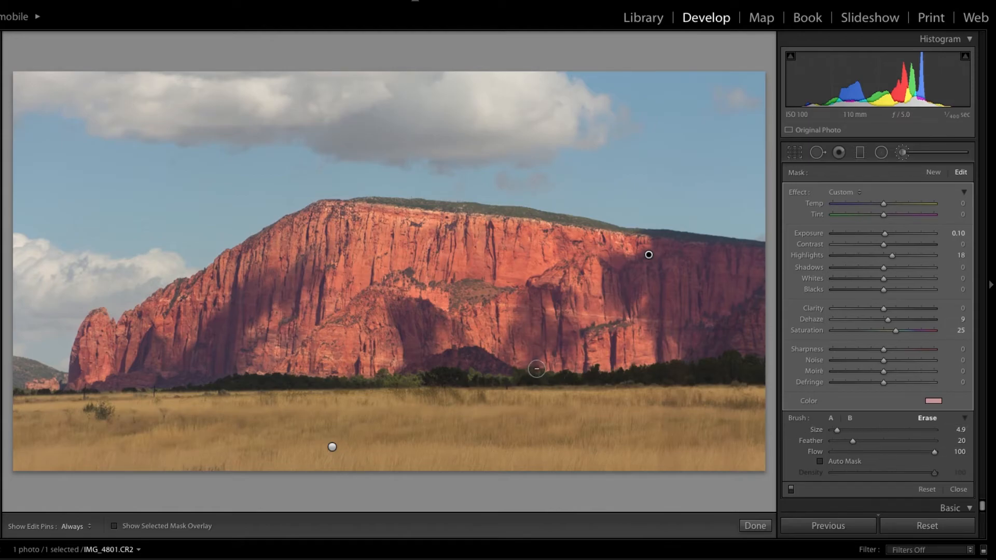
click(932, 400)
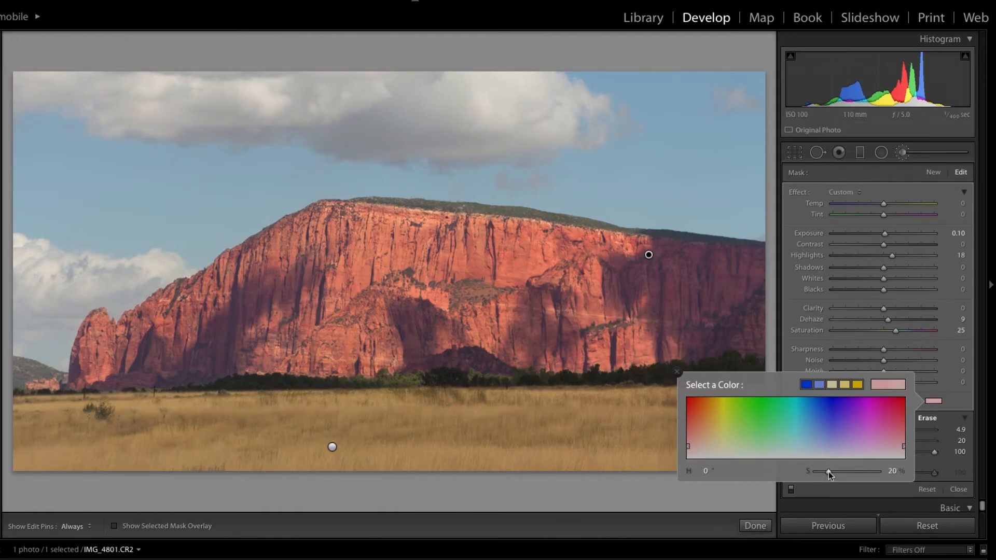
Settle the red tint saturation at about 22 percent and confirm the hue
drag(828, 471, 823, 471)
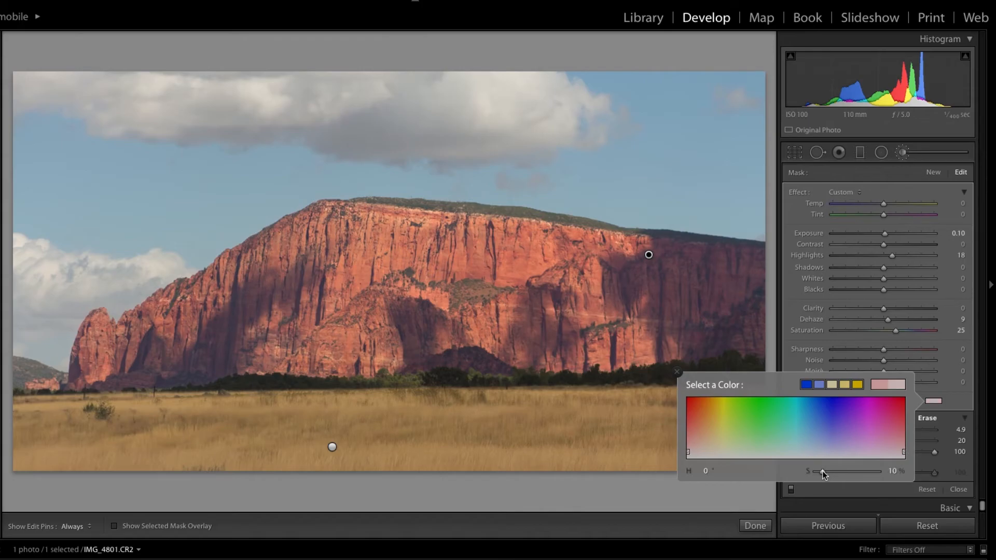
drag(823, 470, 835, 471)
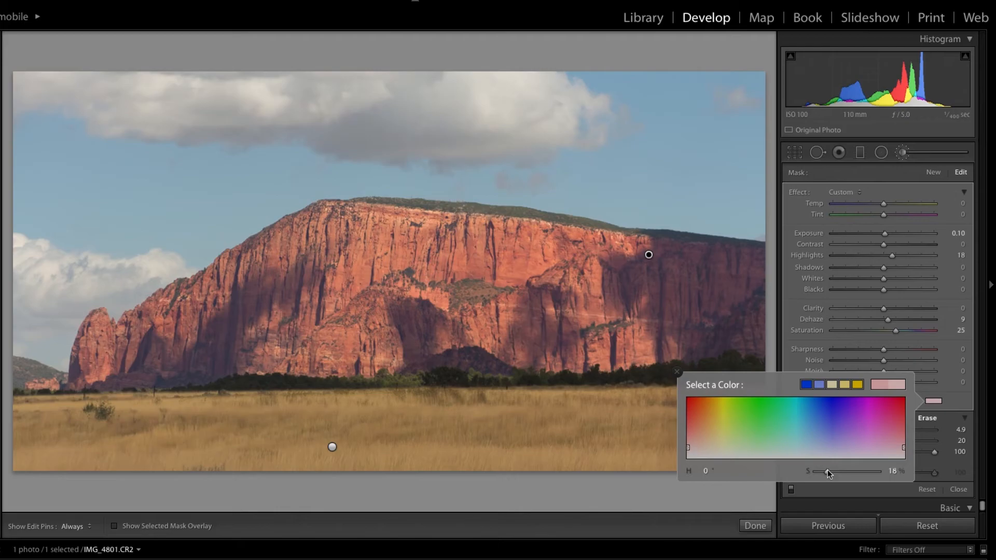
drag(825, 471, 834, 471)
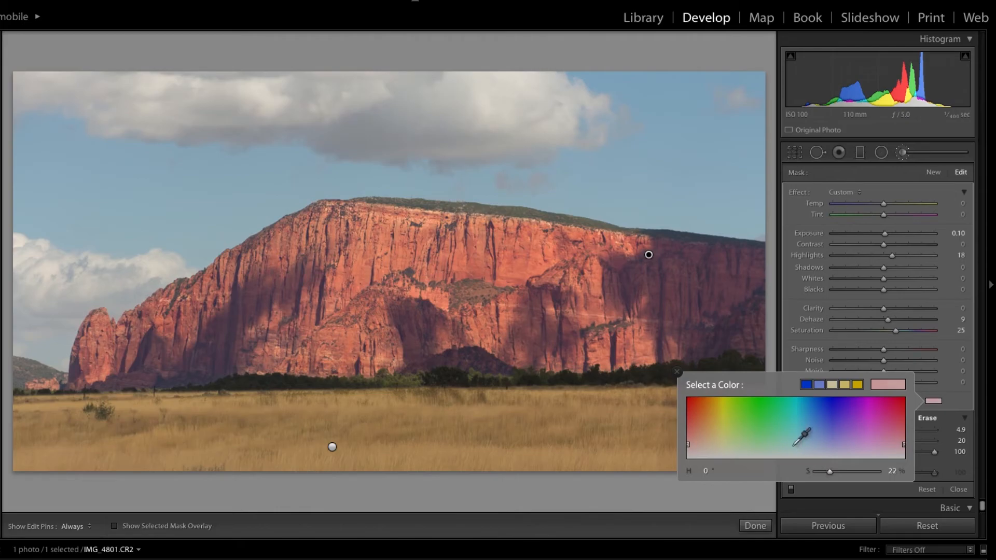
click(678, 372)
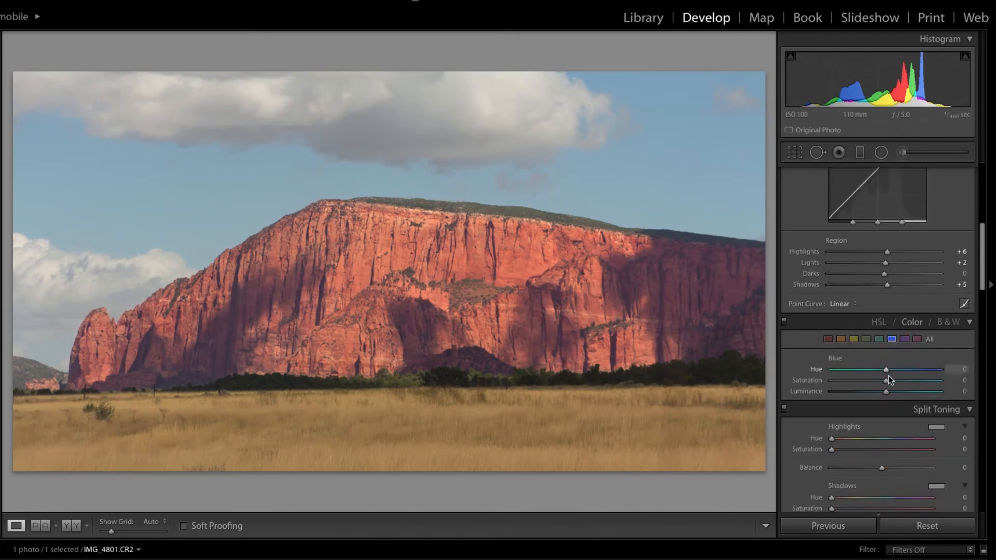
Shift the HSL blue hue toward teal to -24 and boost blue saturation
drag(886, 369, 880, 372)
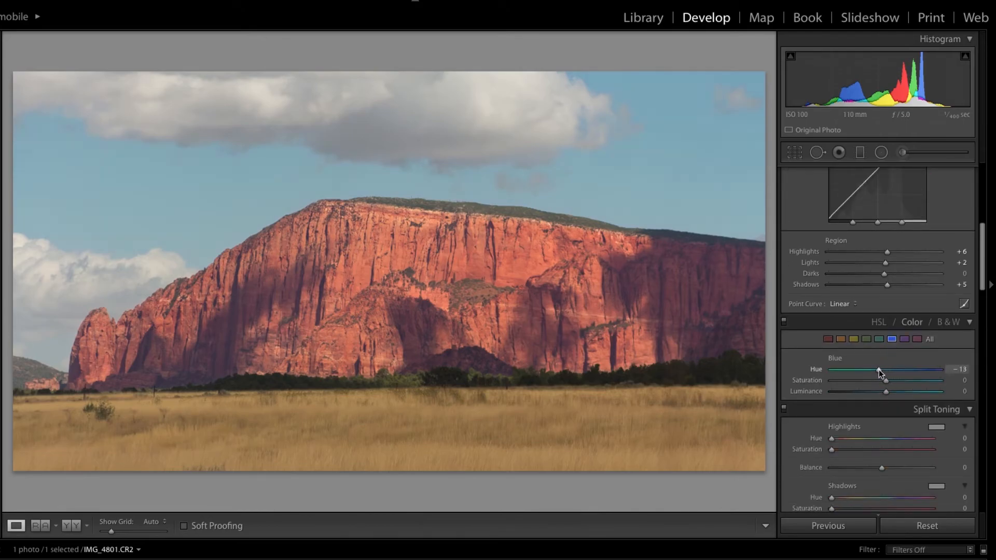
drag(881, 369, 876, 369)
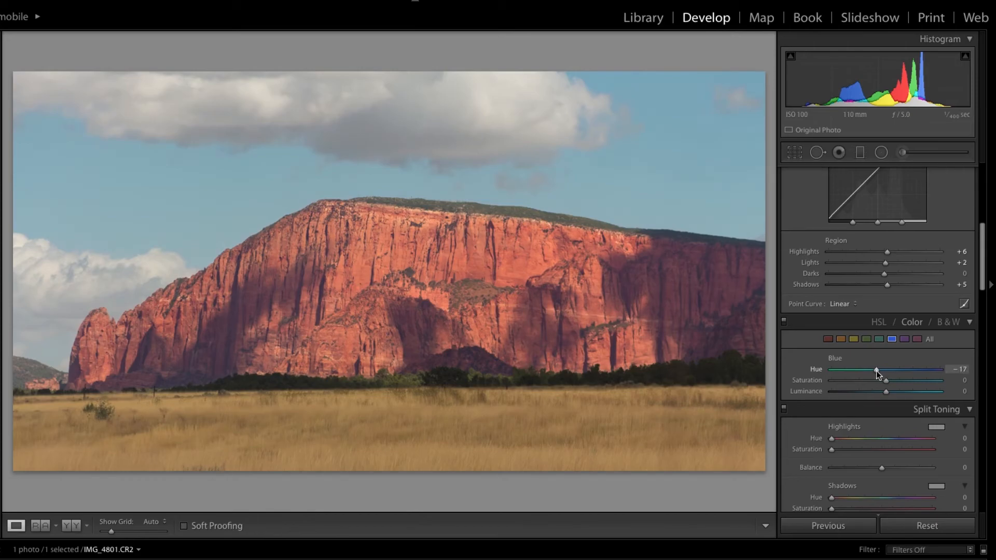
drag(877, 369, 875, 369)
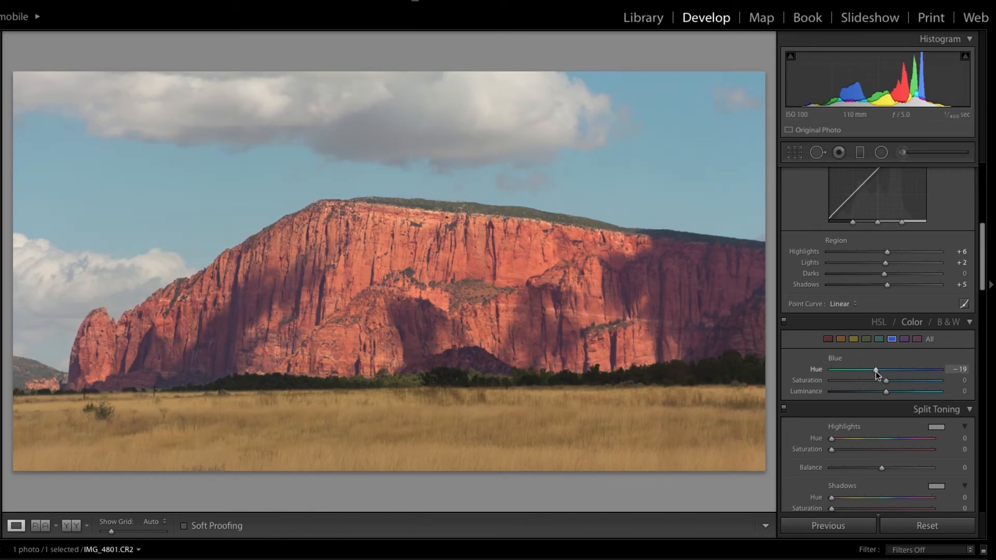
drag(877, 369, 872, 369)
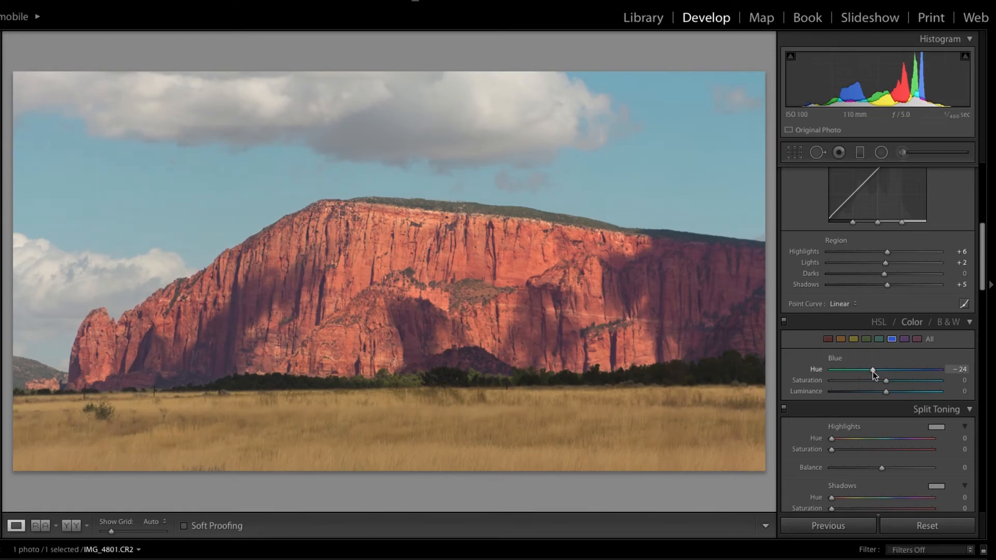
drag(884, 380, 910, 381)
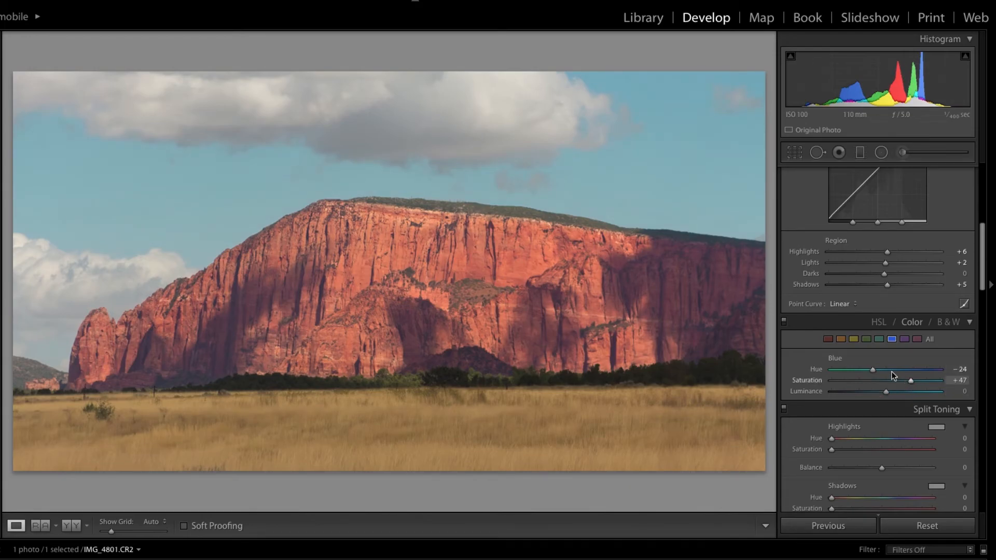
Try a greener hue, then settle blue hue at -24 and saturation at +33
drag(873, 369, 864, 369)
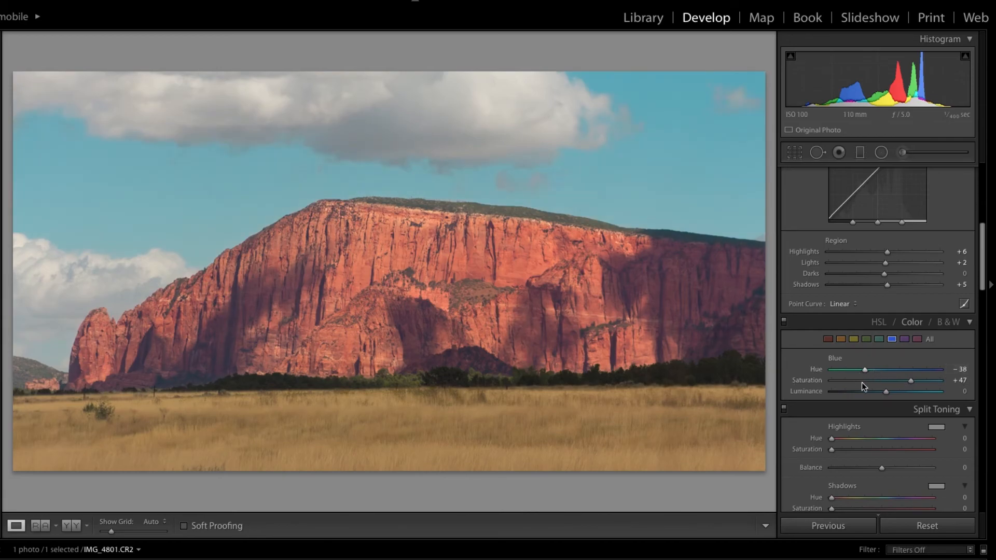
drag(864, 370, 875, 369)
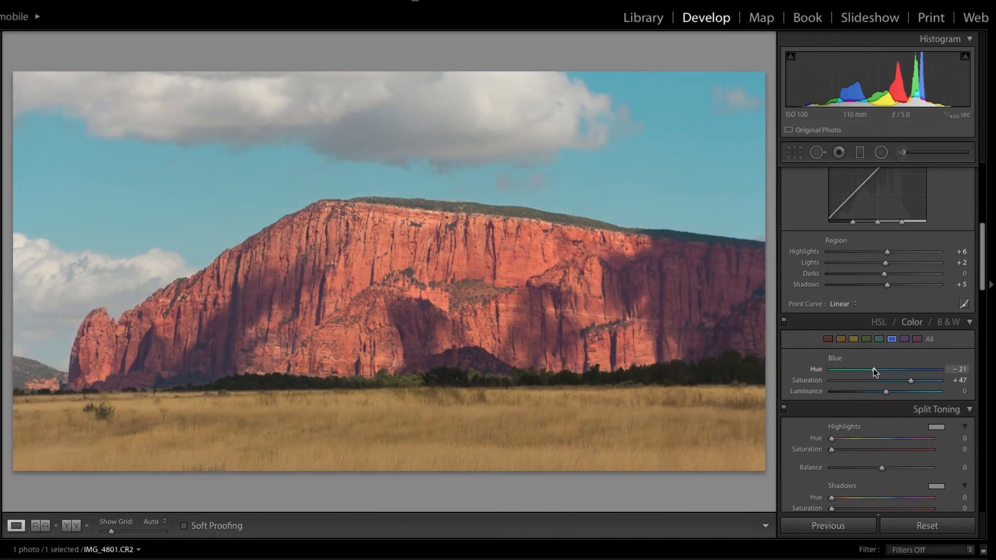
drag(894, 370, 872, 369)
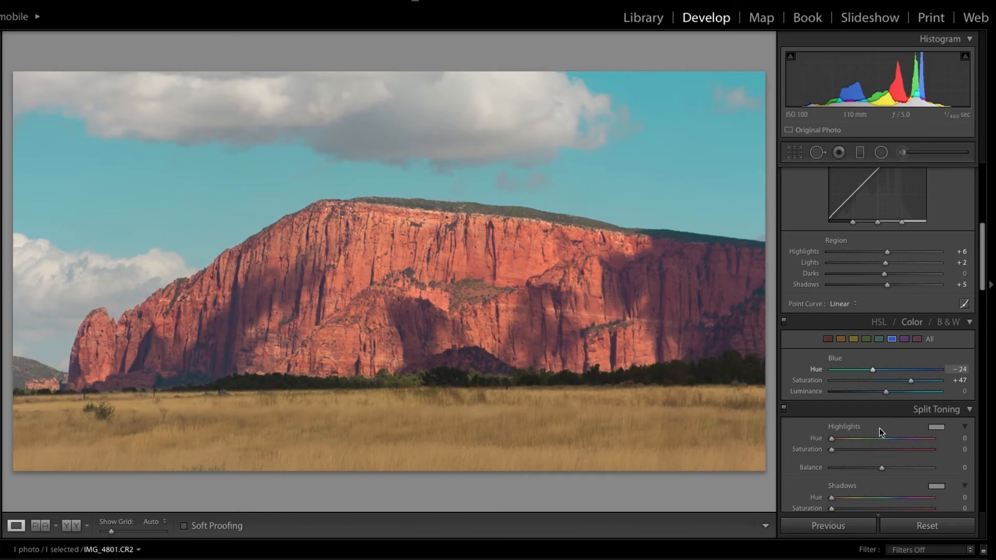
drag(912, 381, 884, 381)
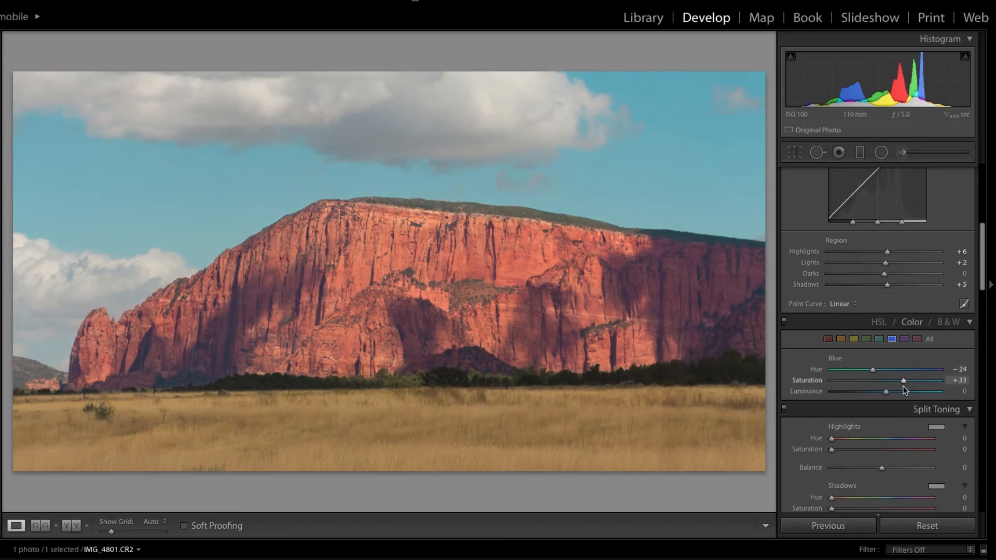
drag(884, 391, 902, 391)
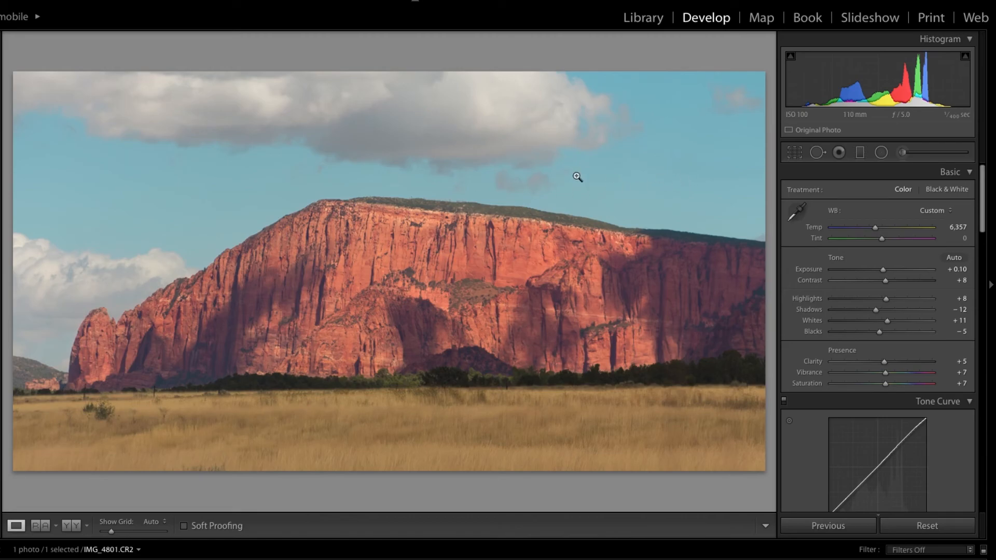
mouse_move(528, 131)
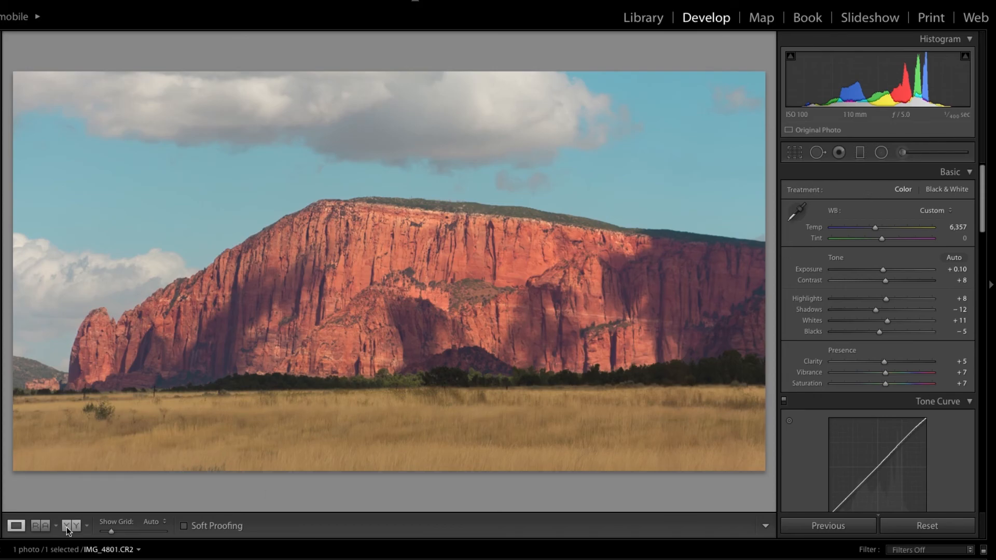
click(69, 525)
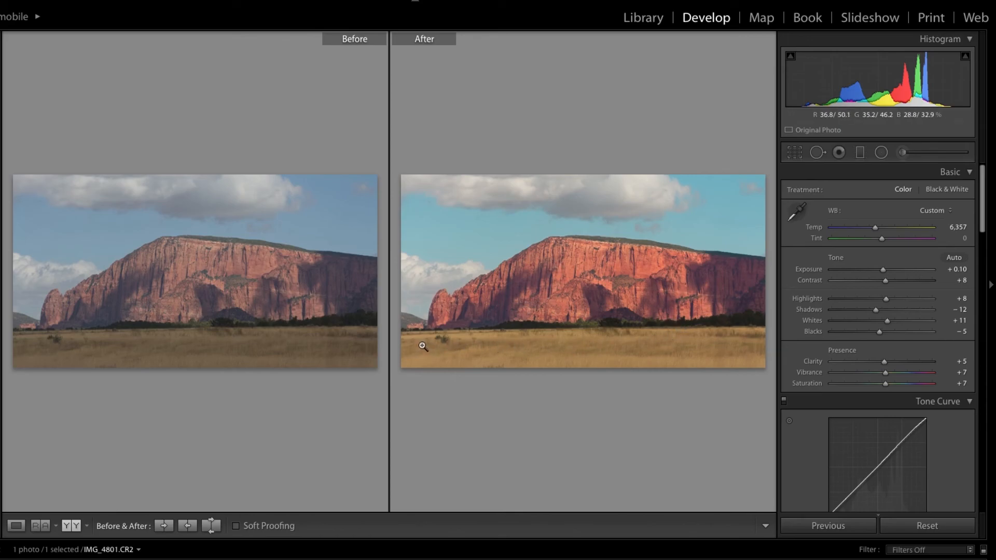
mouse_move(250, 360)
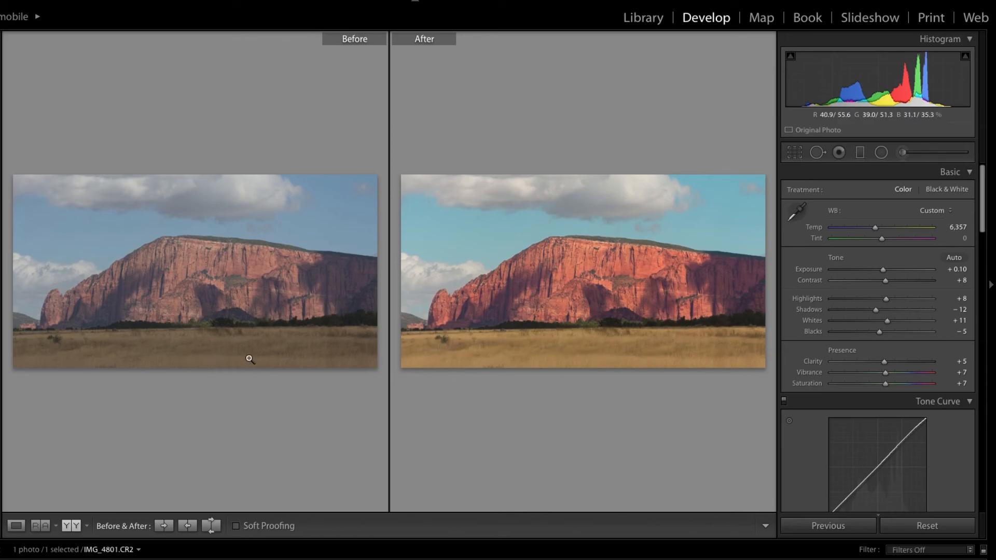
mouse_move(564, 205)
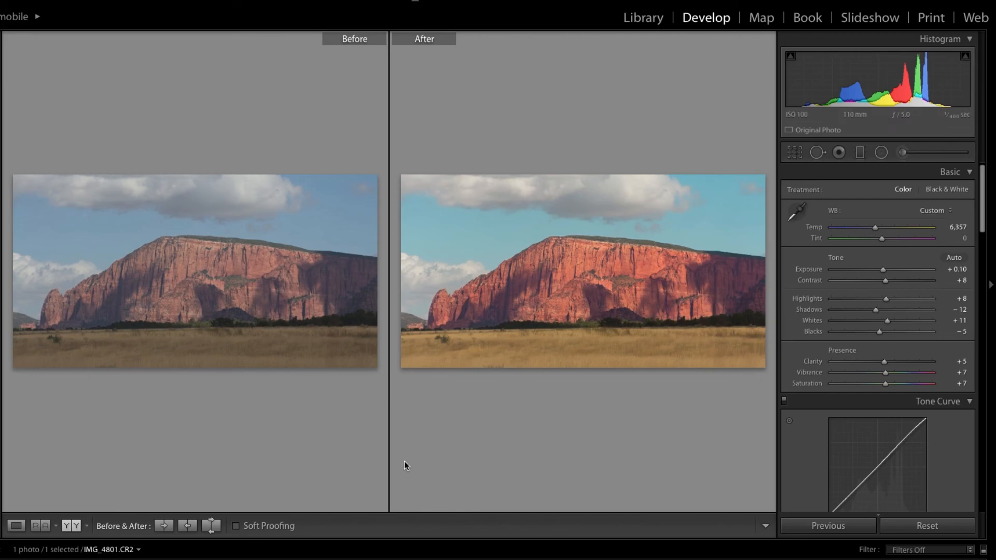
click(15, 525)
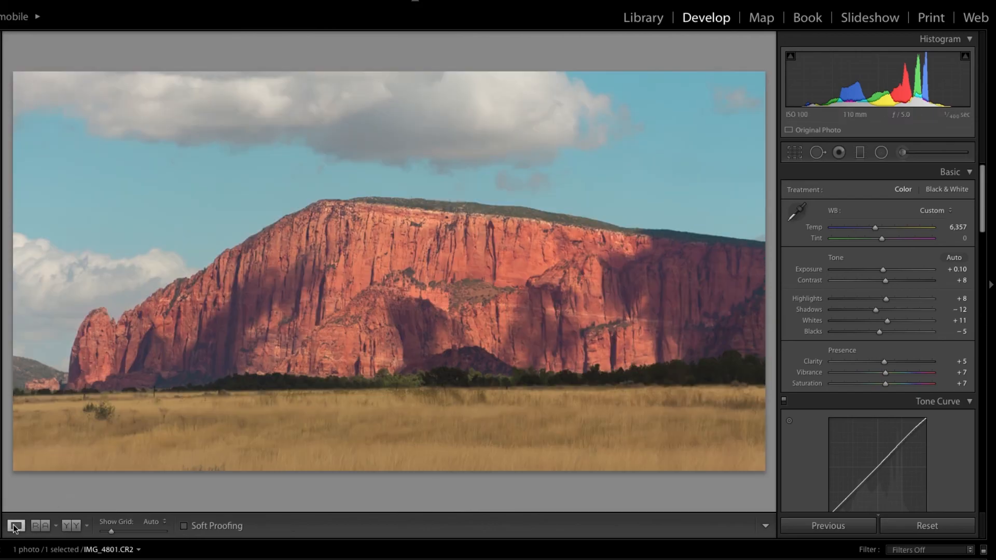